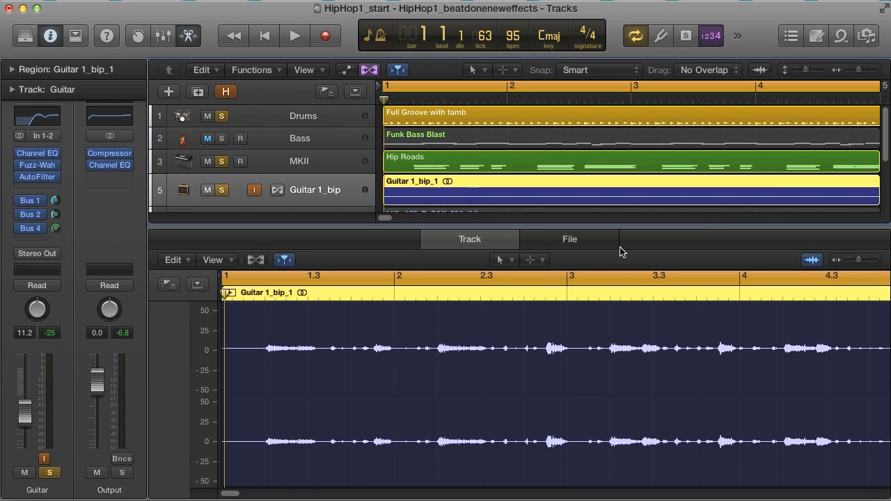
- Reveal the Sax and Trumpet tracks, select Drums and show the Mixer below the arrangement
click(206, 139)
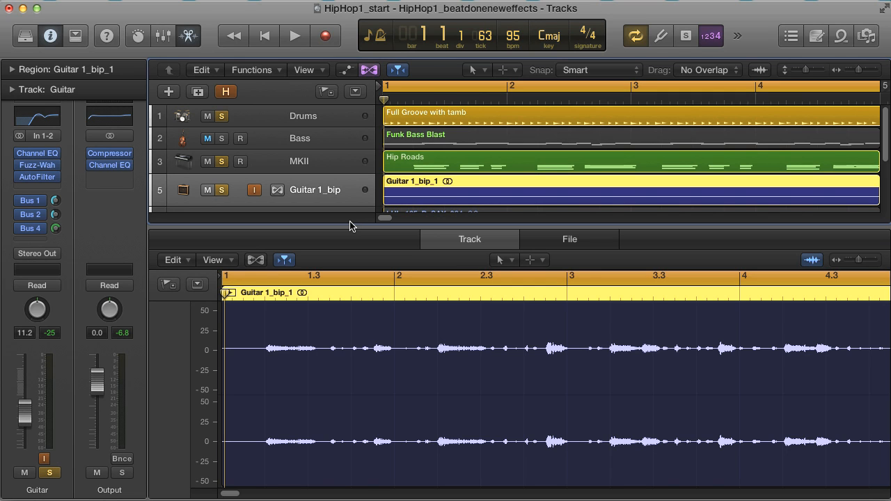
mouse_move(340, 213)
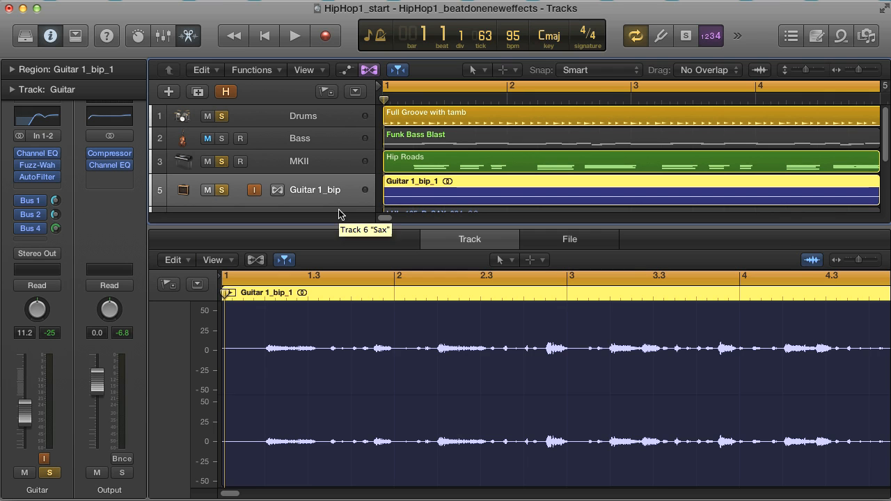
click(294, 36)
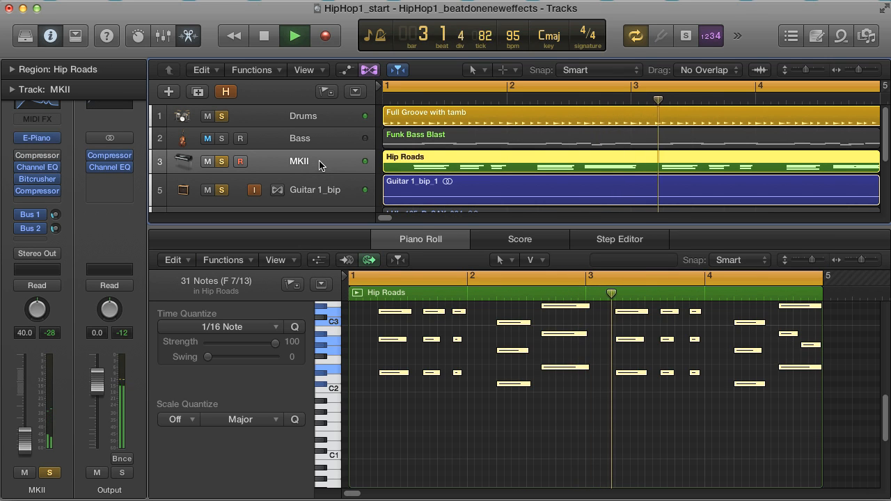
click(304, 116)
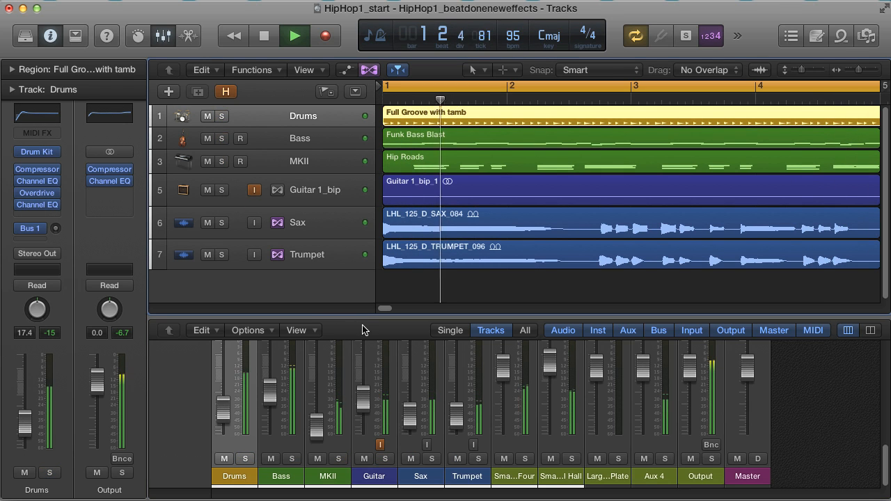
- Show the Drummer editor for the drums region and toggle its Details view
click(298, 222)
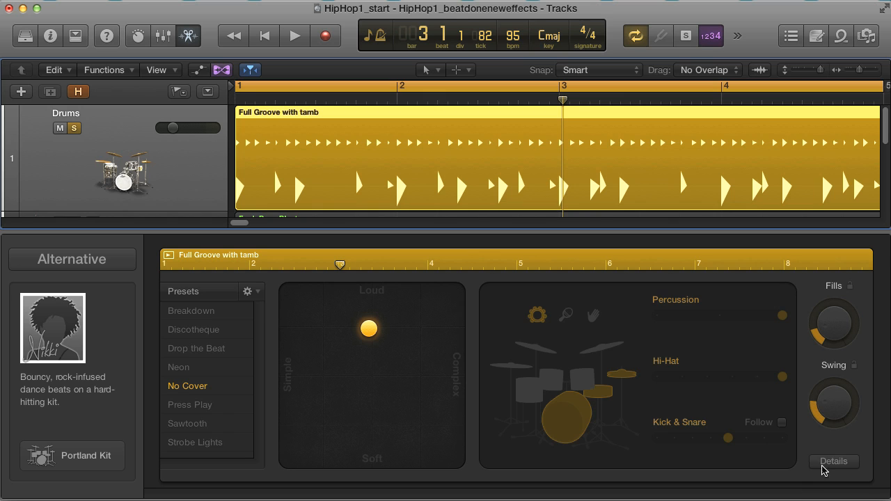
click(832, 461)
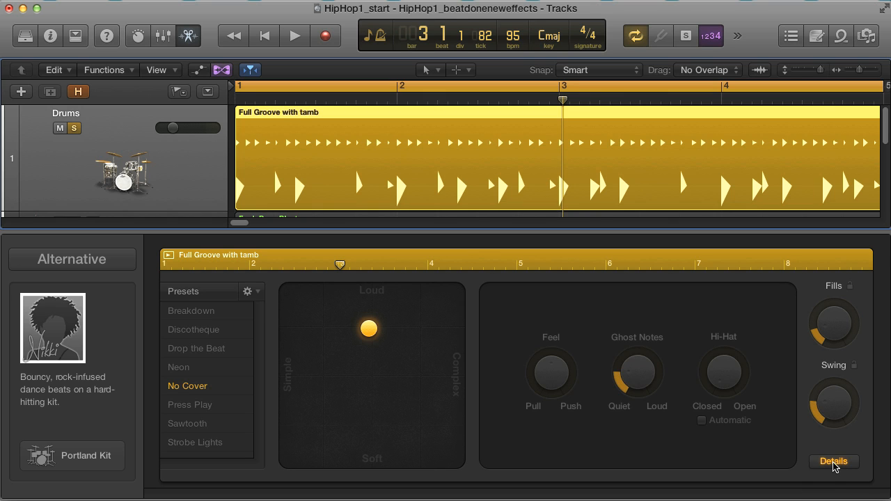
click(832, 460)
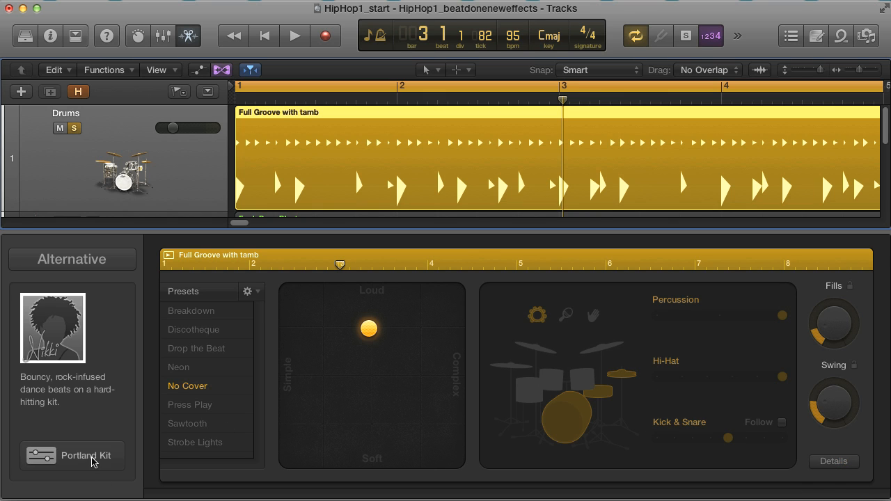
- Inspect the Portland Kit plug-in window, close it and play the groove from bar 2
click(87, 455)
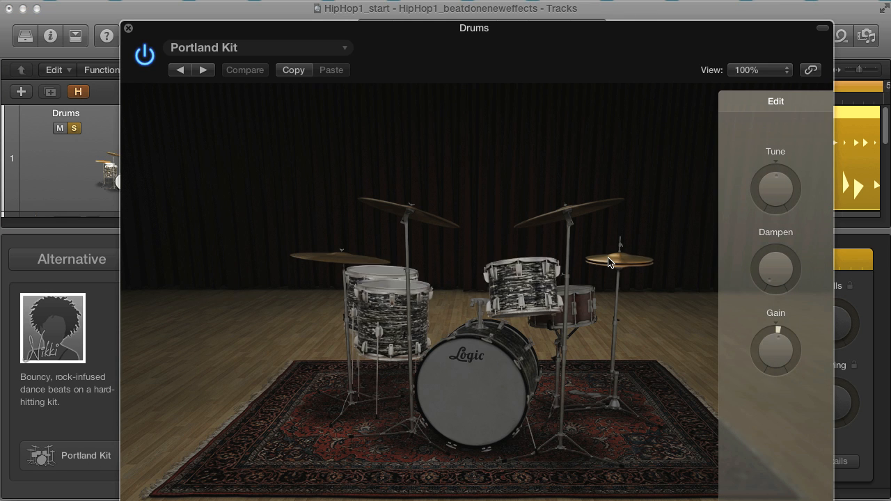
click(128, 28)
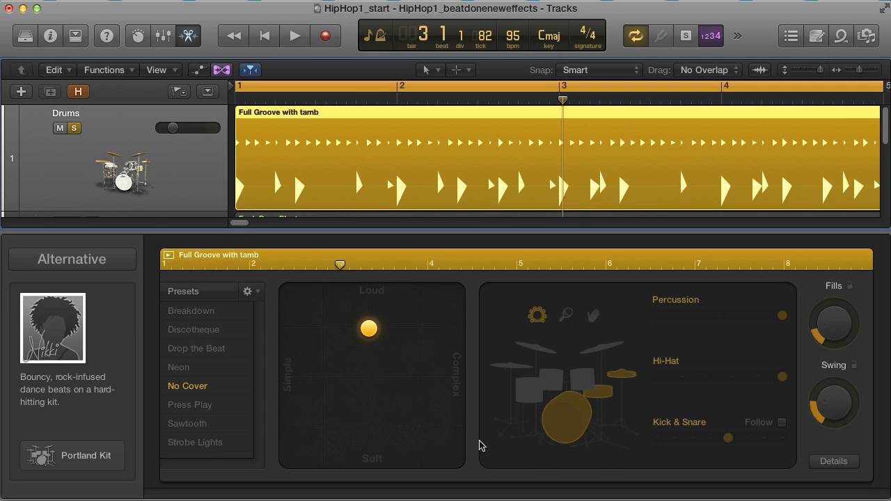
mouse_move(506, 165)
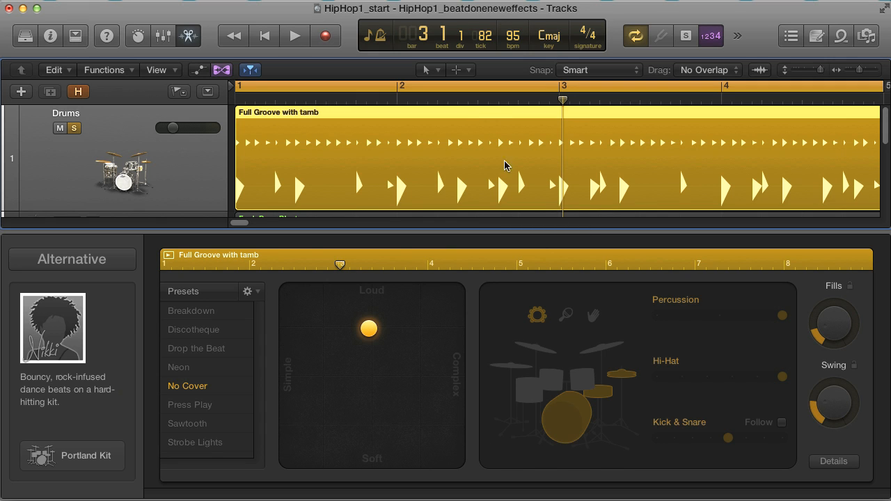
click(293, 36)
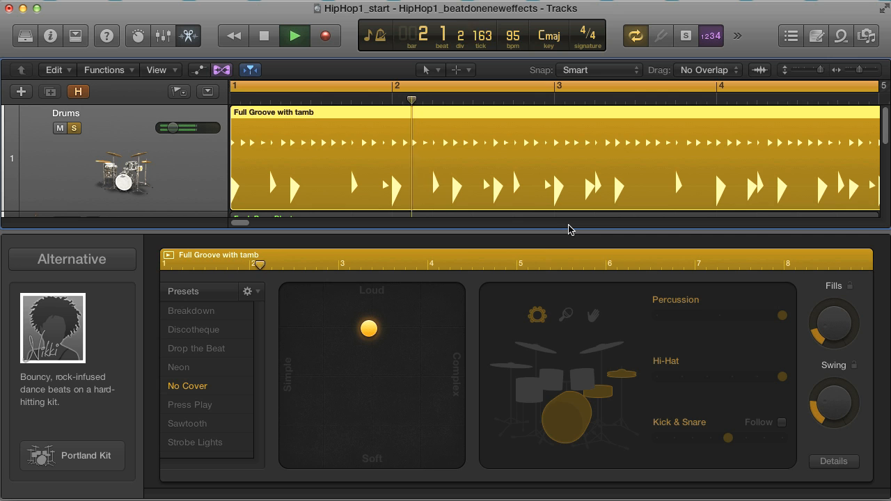
- Create a new empty project with a Drummer track as its first track
click(294, 36)
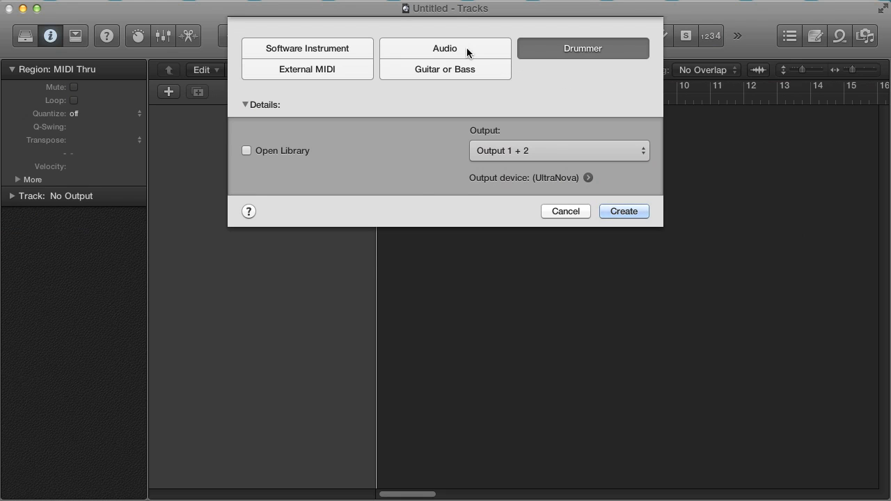
click(306, 47)
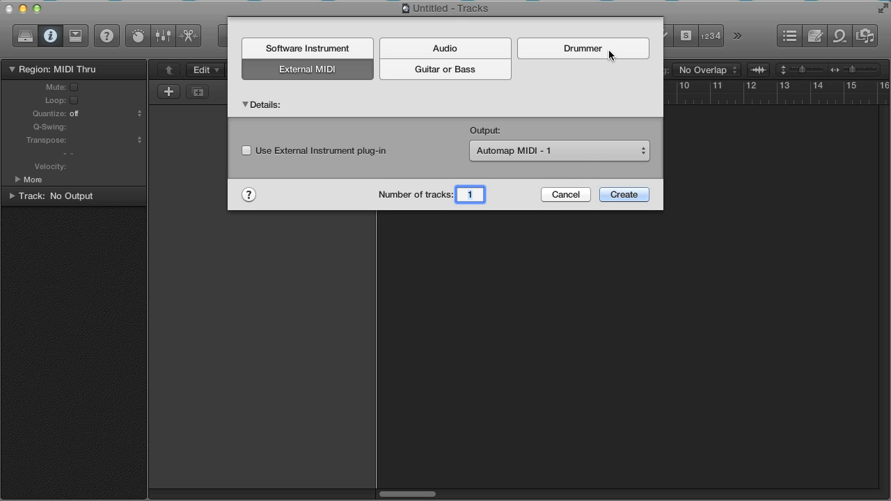
click(582, 47)
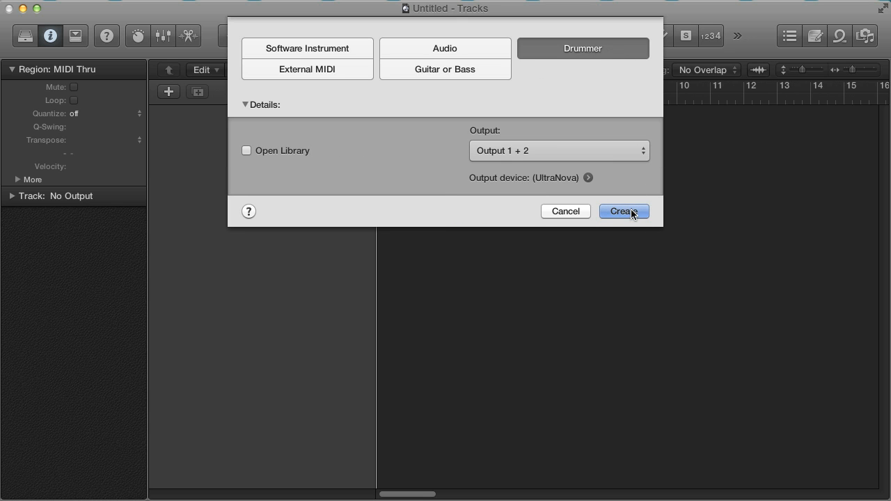
click(623, 212)
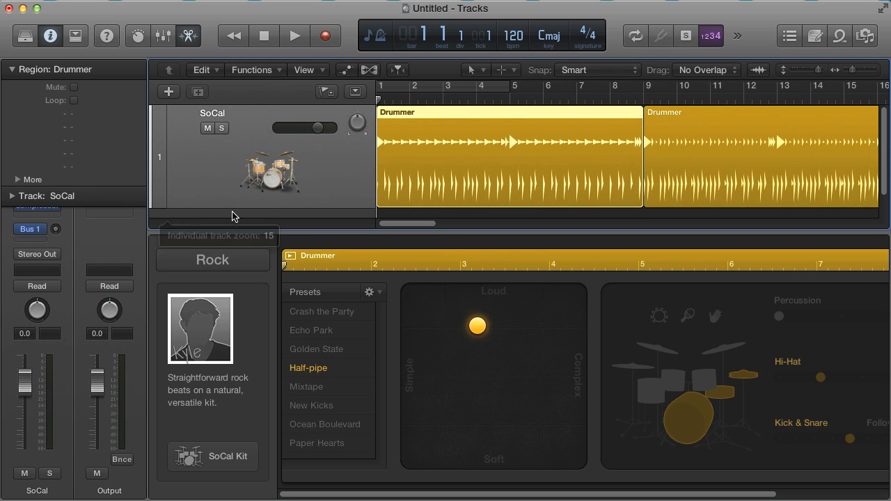
mouse_move(517, 225)
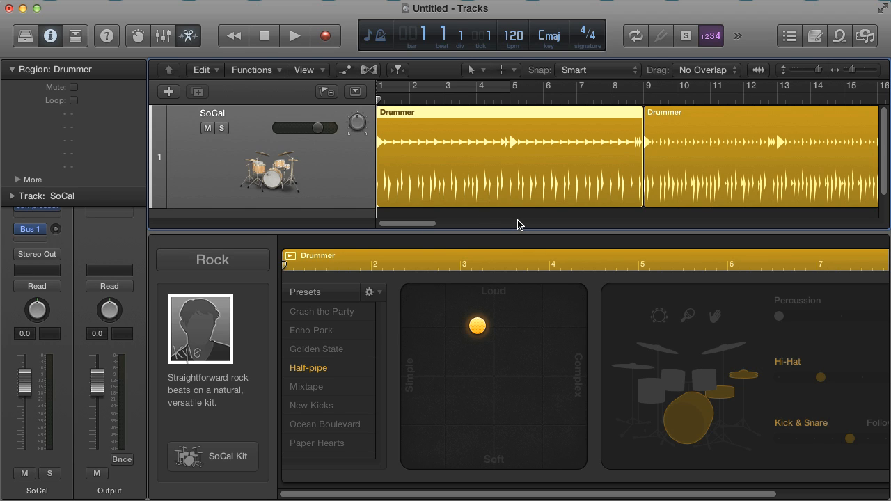
mouse_move(434, 381)
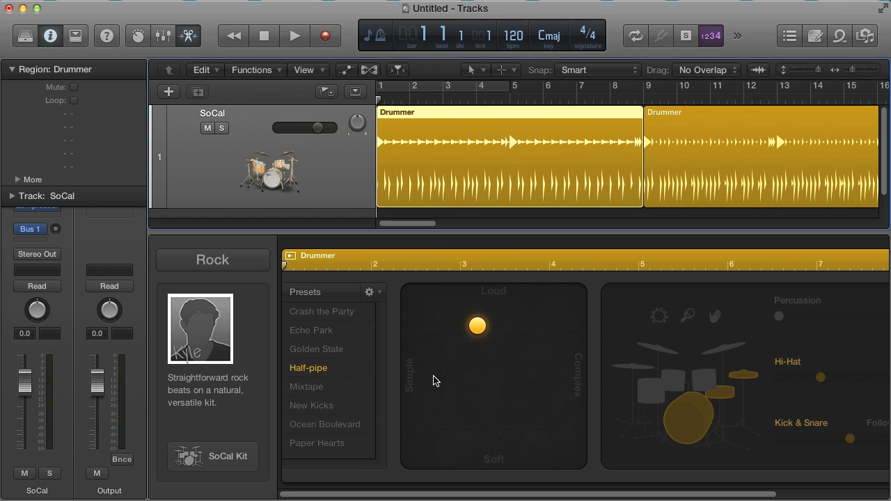
mouse_move(486, 357)
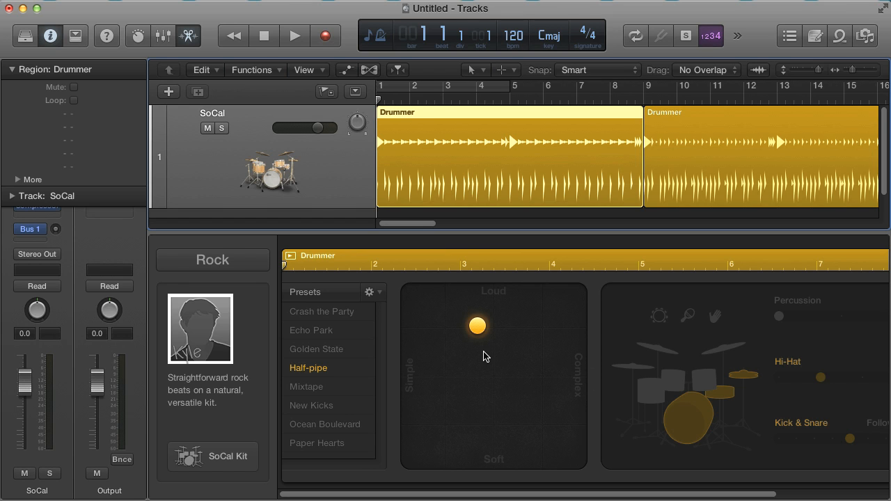
mouse_move(409, 411)
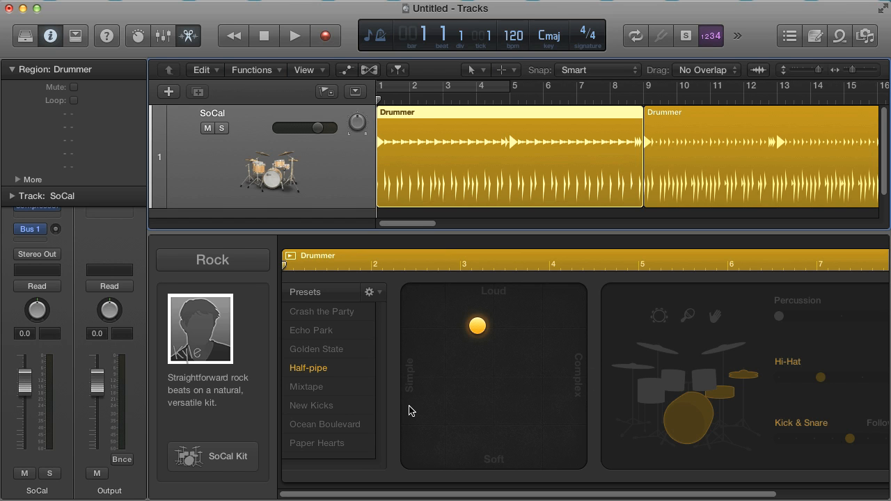
mouse_move(273, 277)
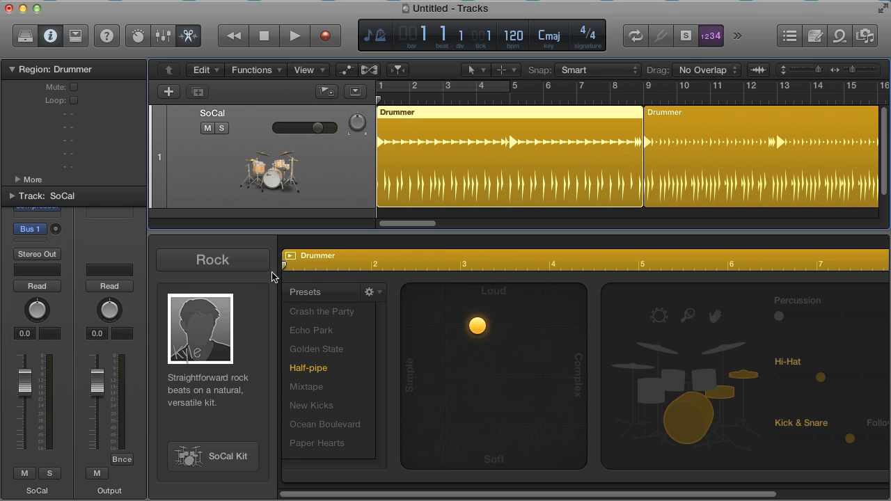
- Browse the drummer genres through Alternative and Songwriter to R&B
click(211, 260)
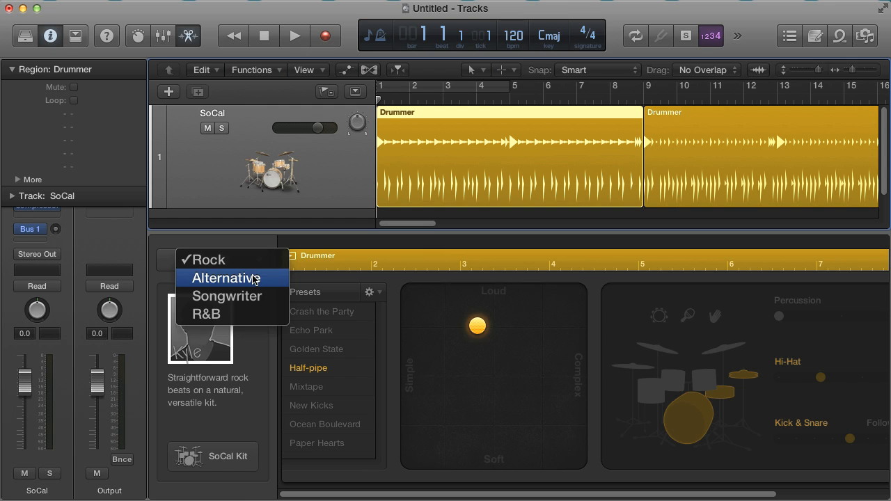
click(224, 277)
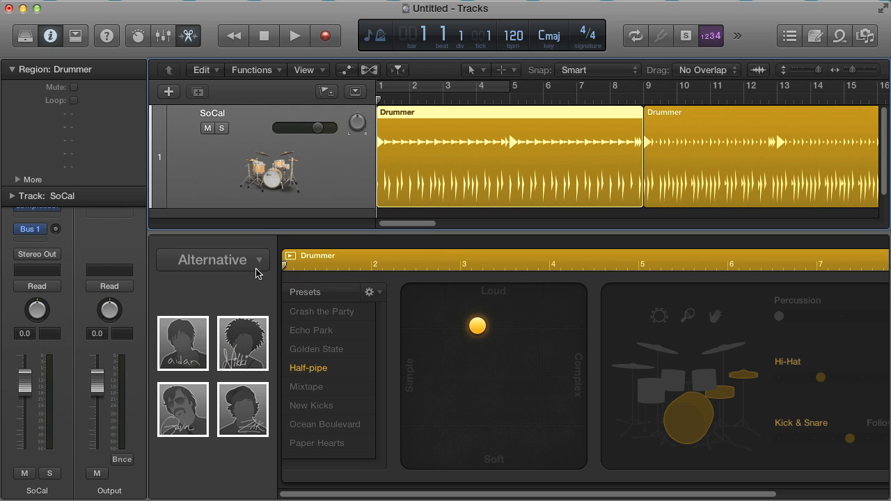
click(211, 261)
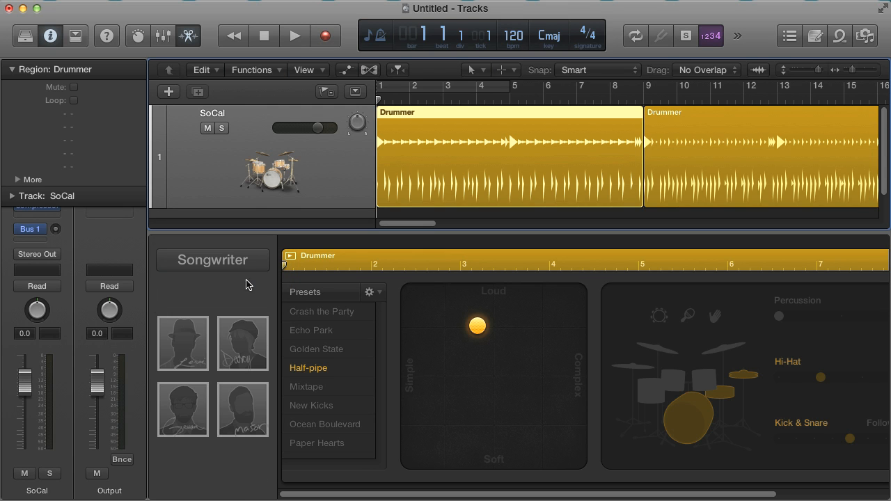
click(212, 261)
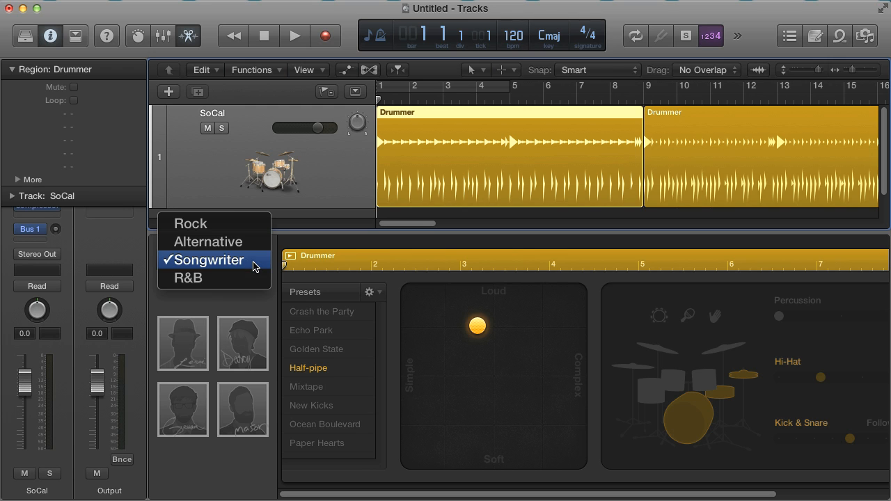
click(187, 278)
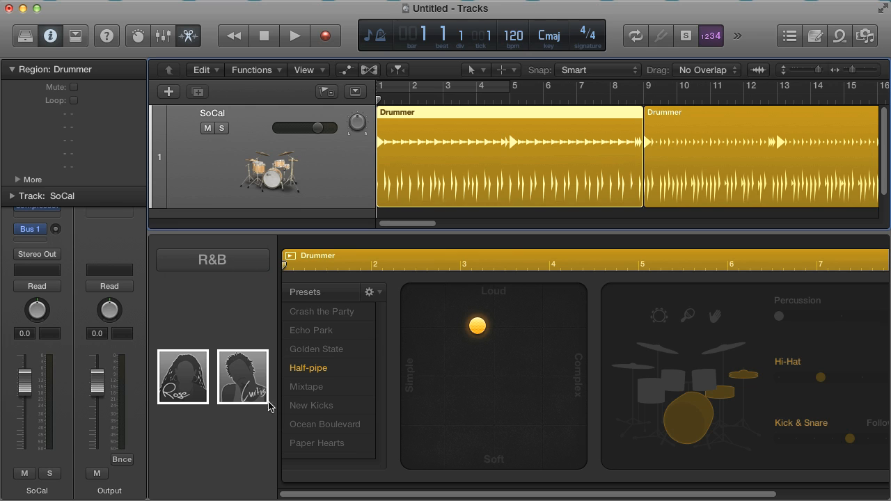
- Choose the laid-back R&B drummer Rose and confirm replacing the current drummer
click(182, 376)
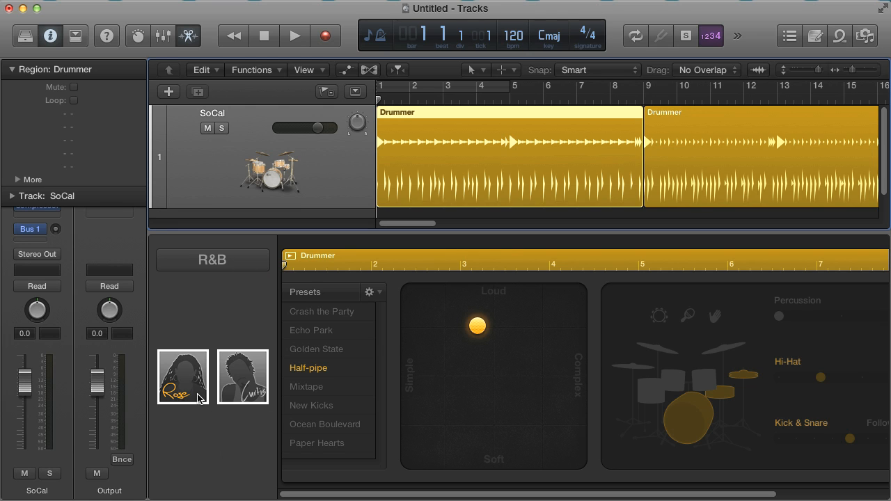
mouse_move(184, 375)
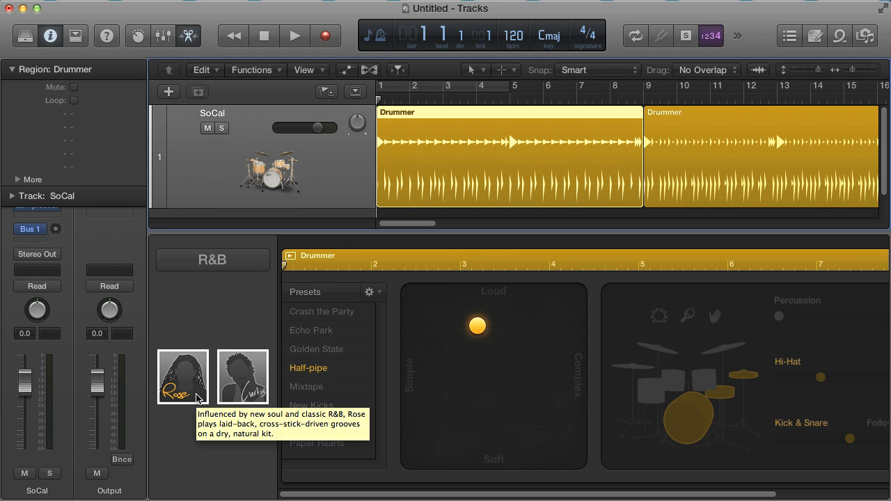
click(184, 375)
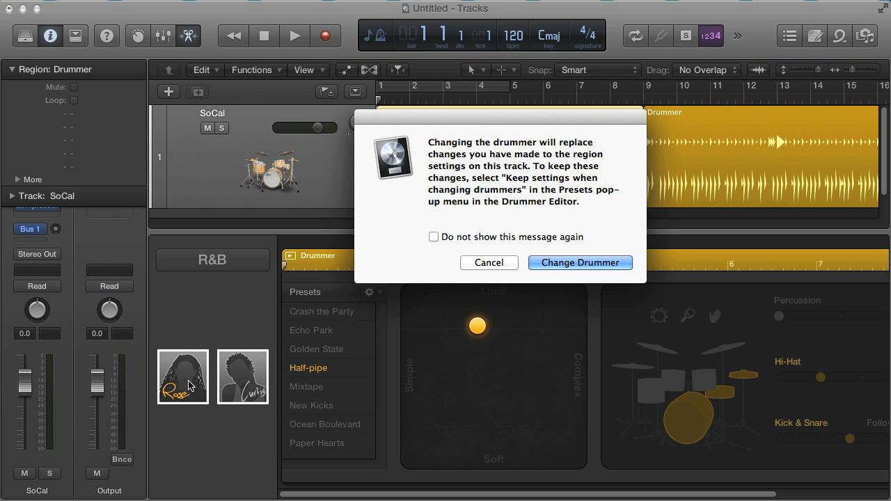
mouse_move(229, 455)
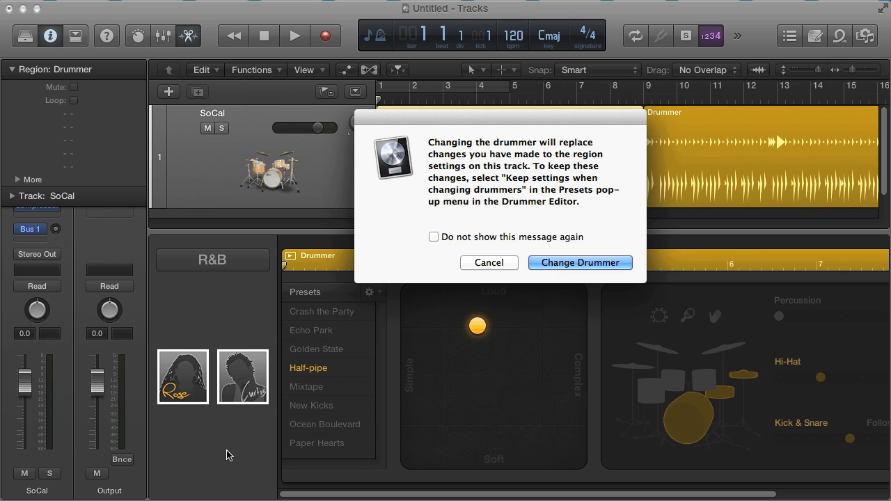
mouse_move(623, 311)
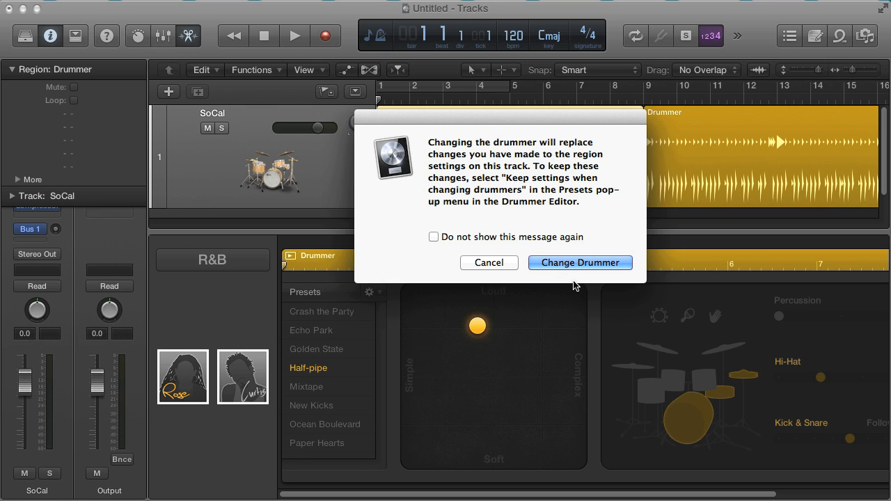
click(579, 261)
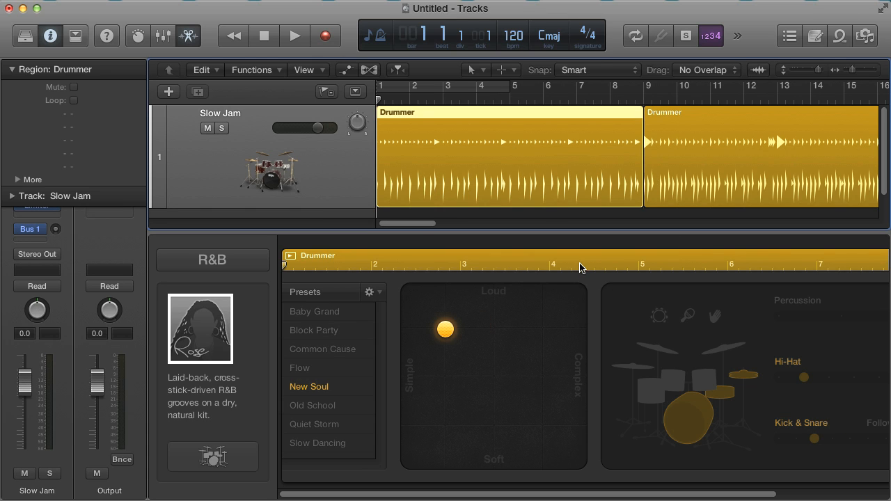
- Cycle the first four bars, zoom in on them and play the drum loop
click(512, 35)
text(95)
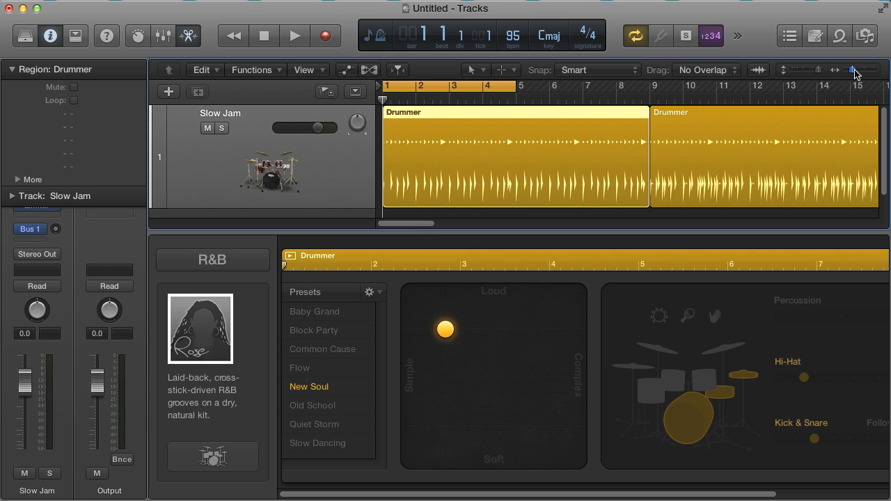
drag(852, 70, 860, 70)
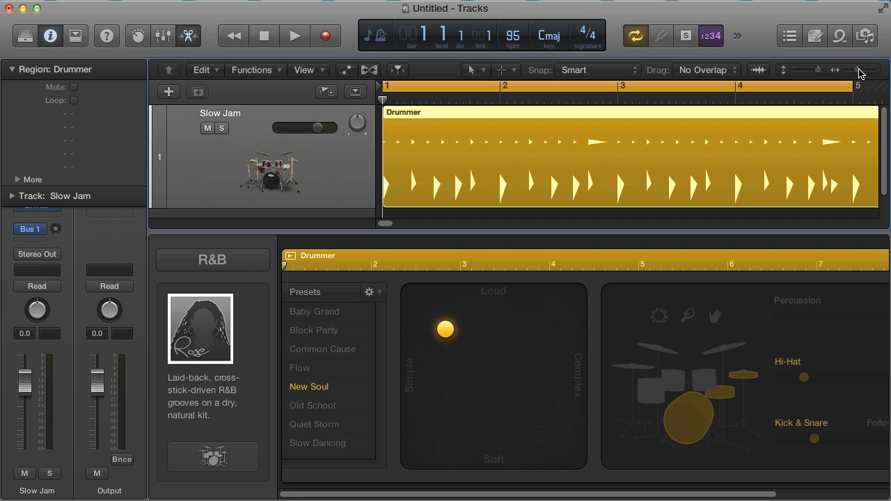
mouse_move(496, 390)
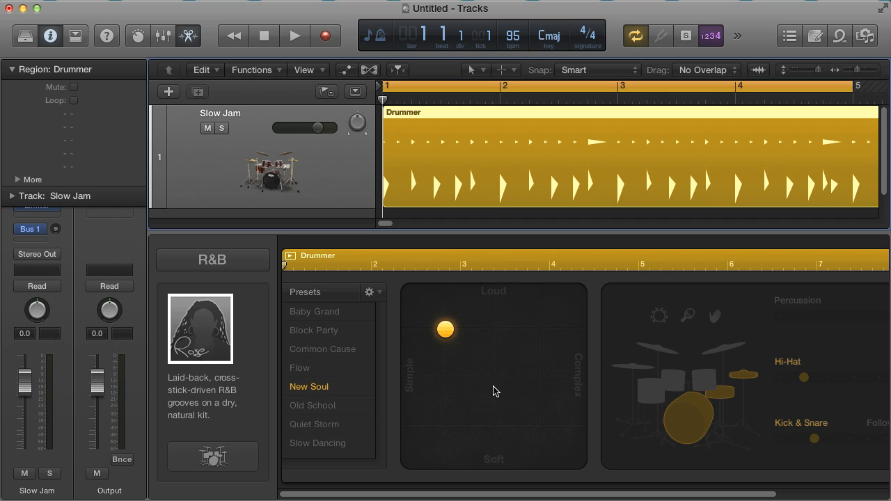
click(295, 36)
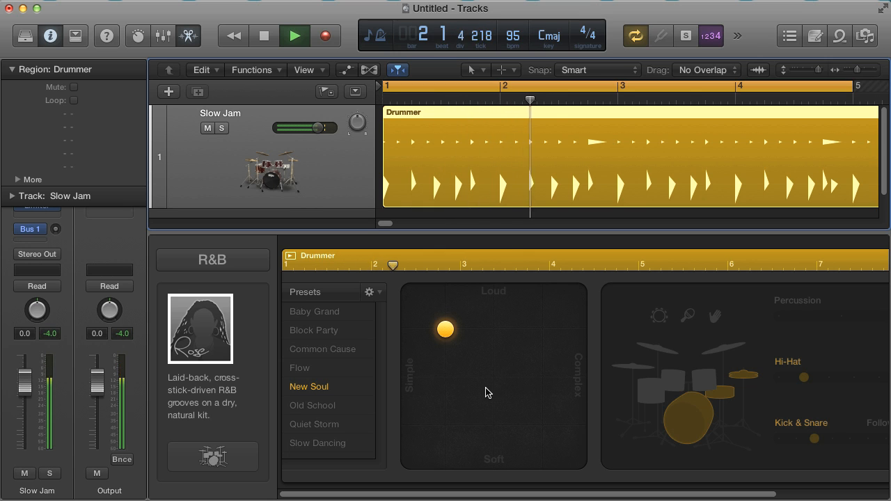
- Audition Common Cause, settle on the Baby Grand preset and push the groove louder and simpler
click(323, 348)
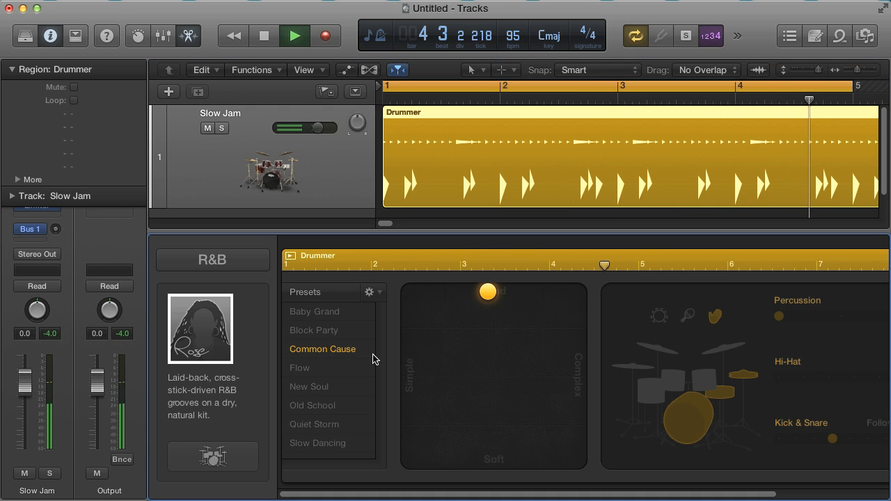
click(315, 312)
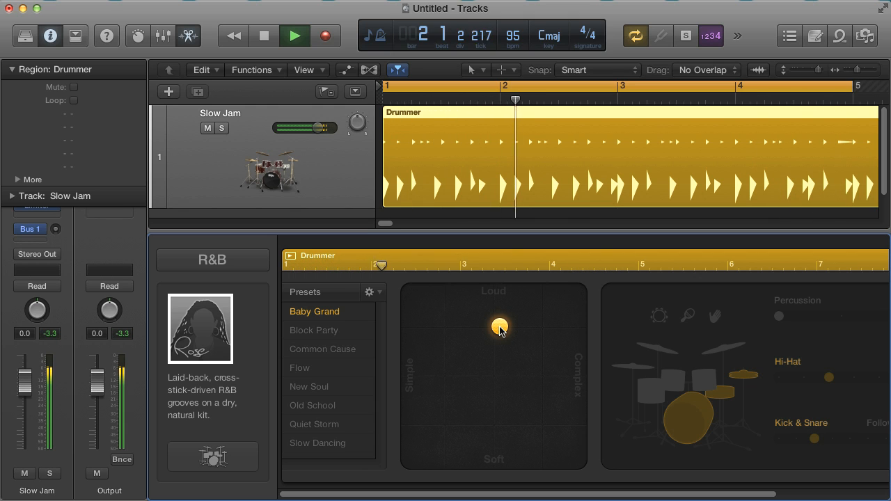
drag(500, 327, 523, 395)
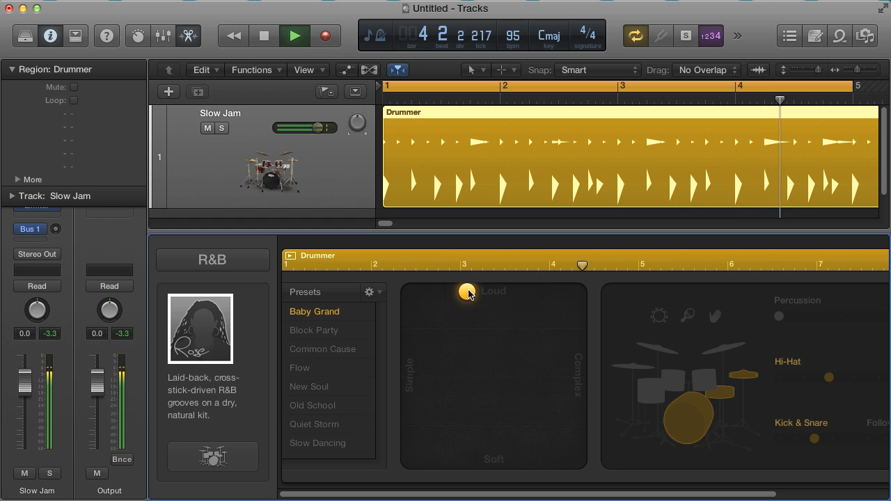
- Make the groove more complex, swap hi-hat for toms and add the percussion part
drag(466, 292, 462, 348)
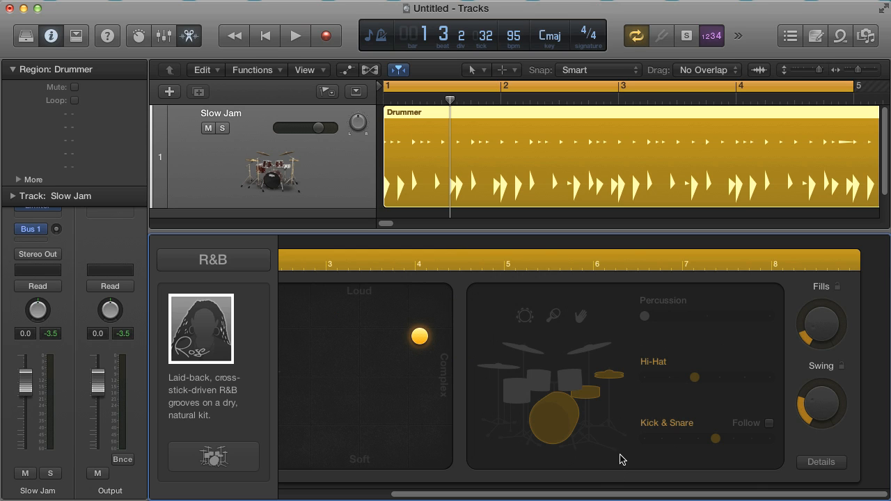
mouse_move(557, 334)
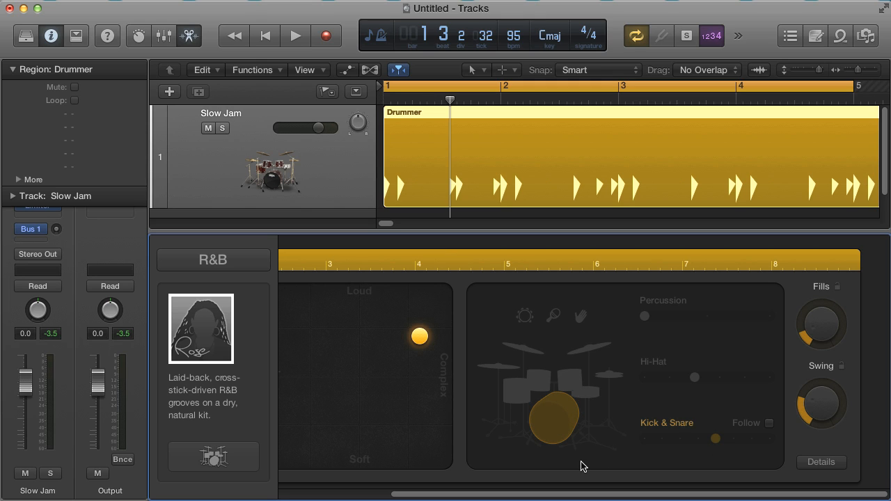
click(295, 36)
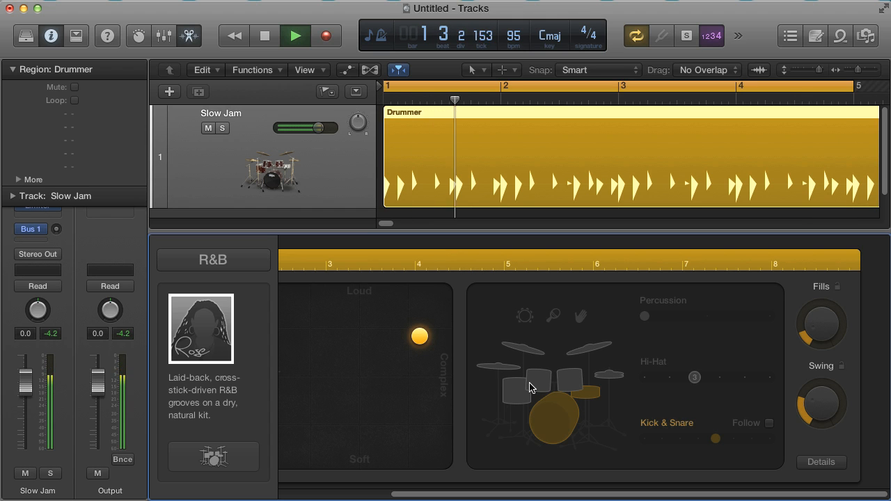
click(550, 379)
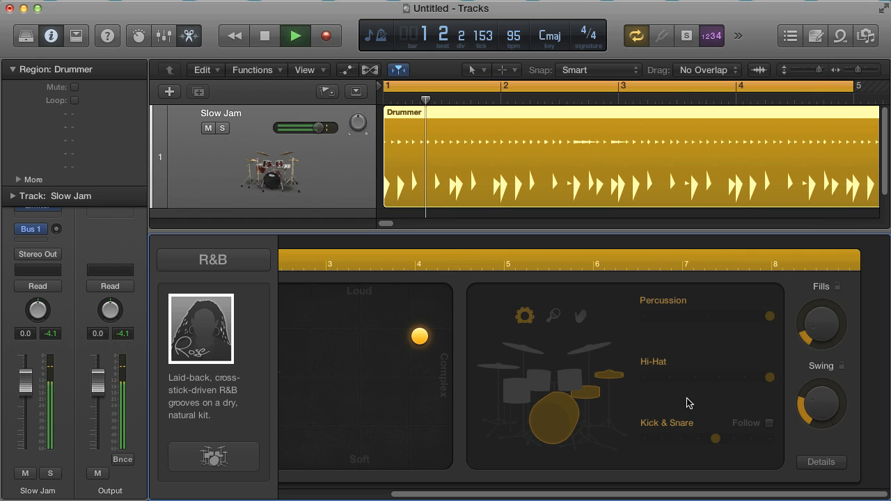
- Change the drum kit sound to the Neo Soul Kit
click(715, 438)
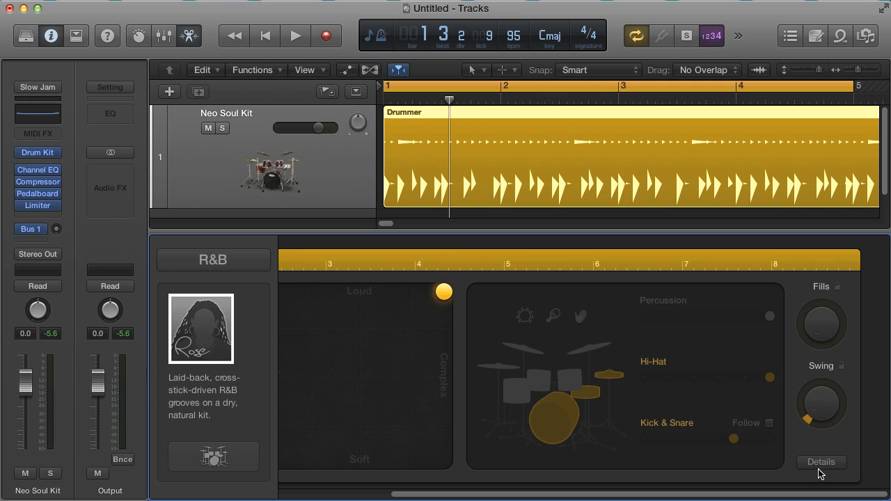
- Show the Details settings and adjust the push-pull Feel knob during playback
click(821, 462)
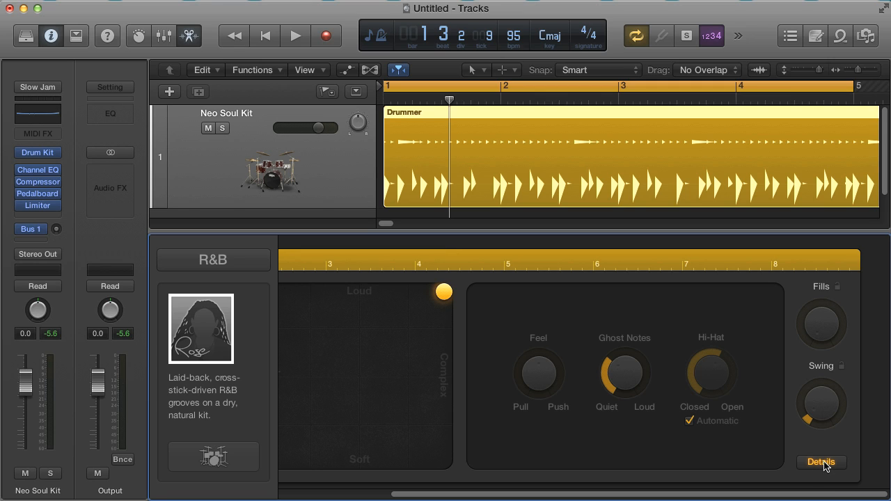
mouse_move(587, 449)
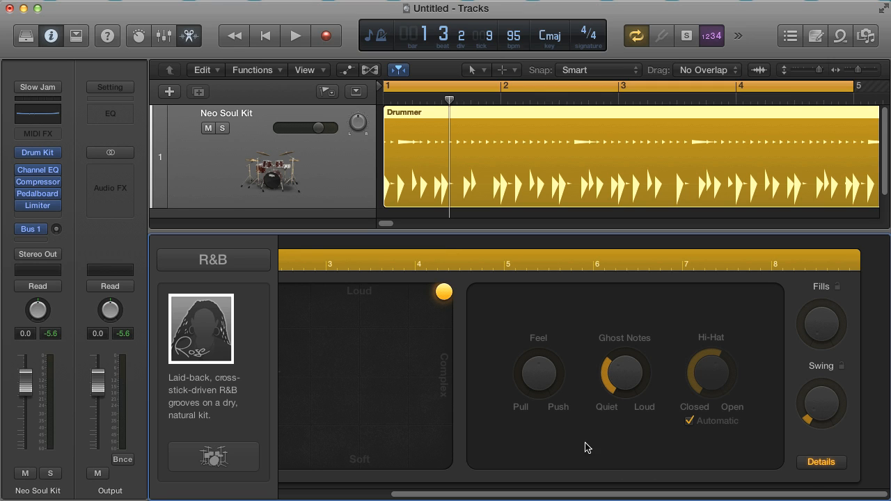
click(295, 36)
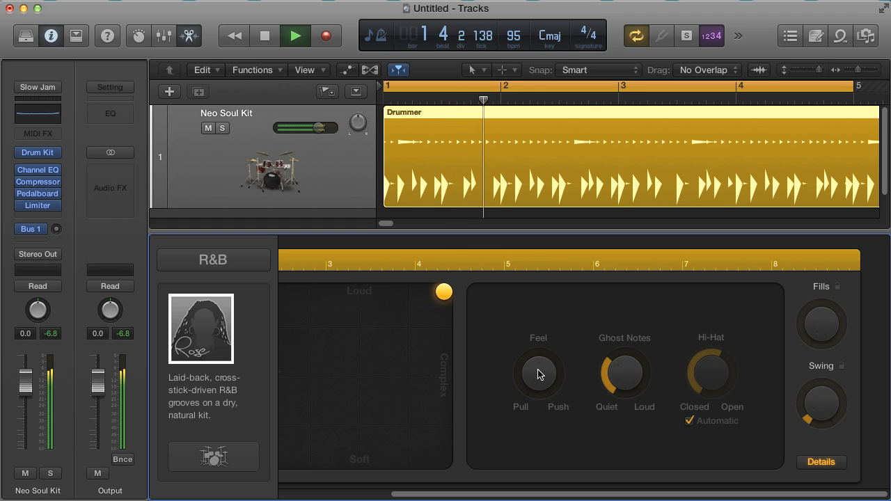
drag(537, 374, 537, 355)
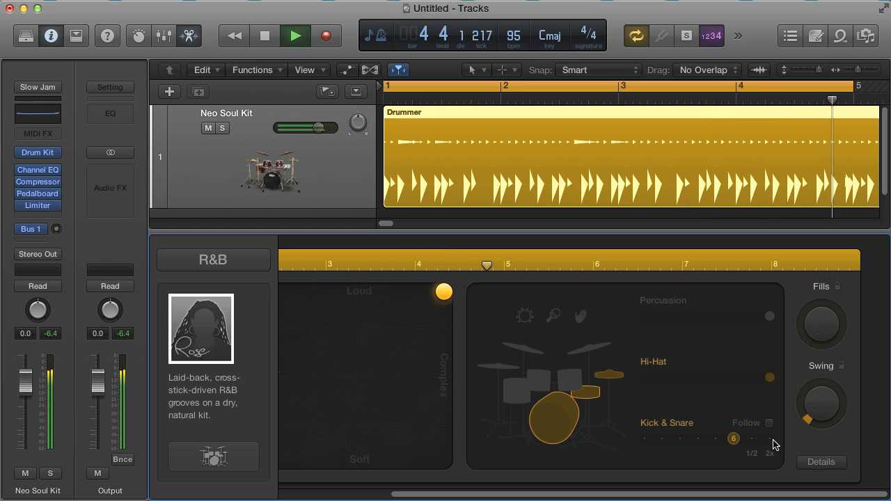
click(821, 462)
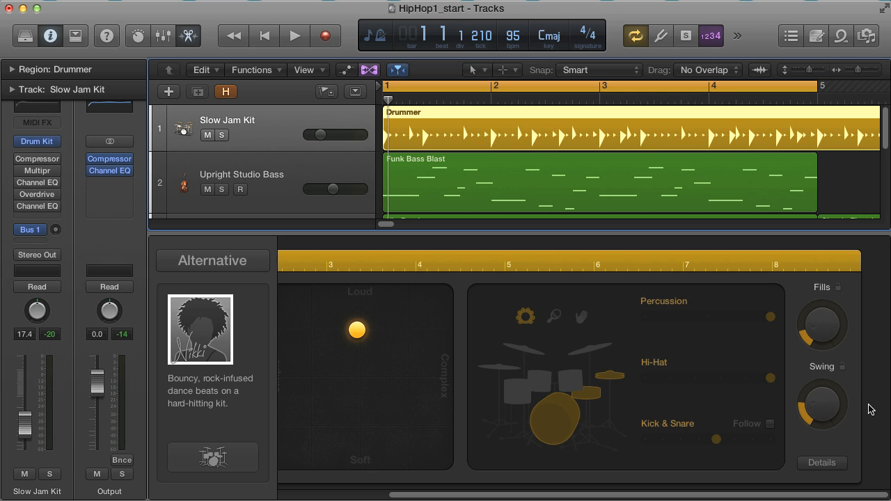
mouse_move(835, 448)
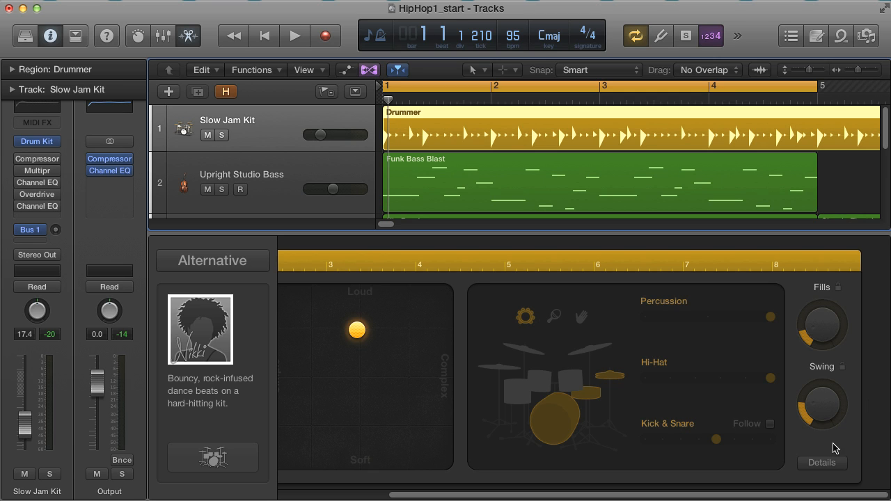
mouse_move(777, 432)
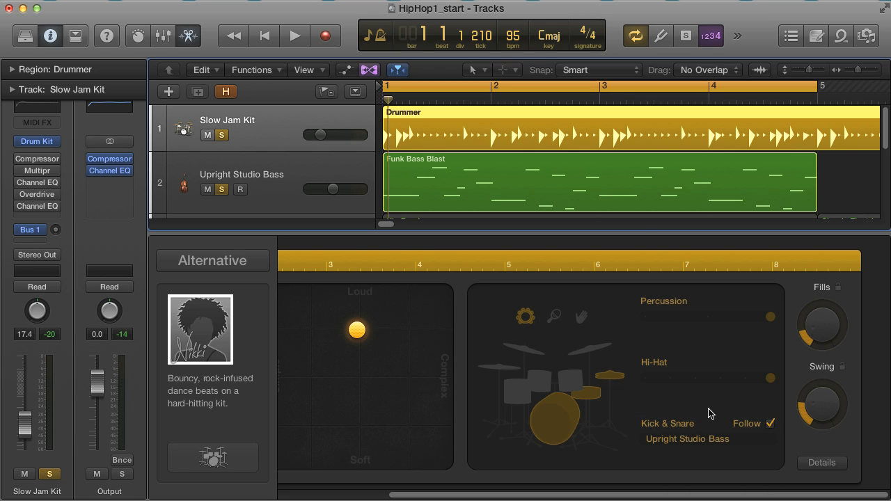
mouse_move(628, 228)
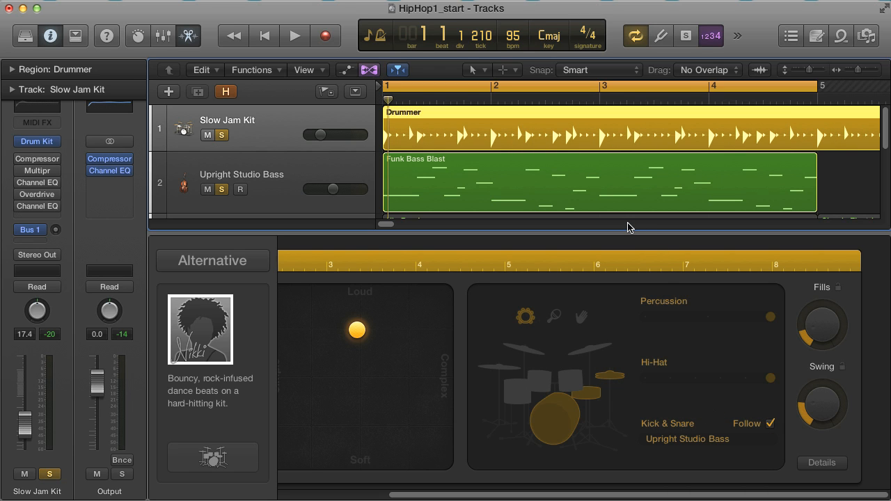
mouse_move(718, 256)
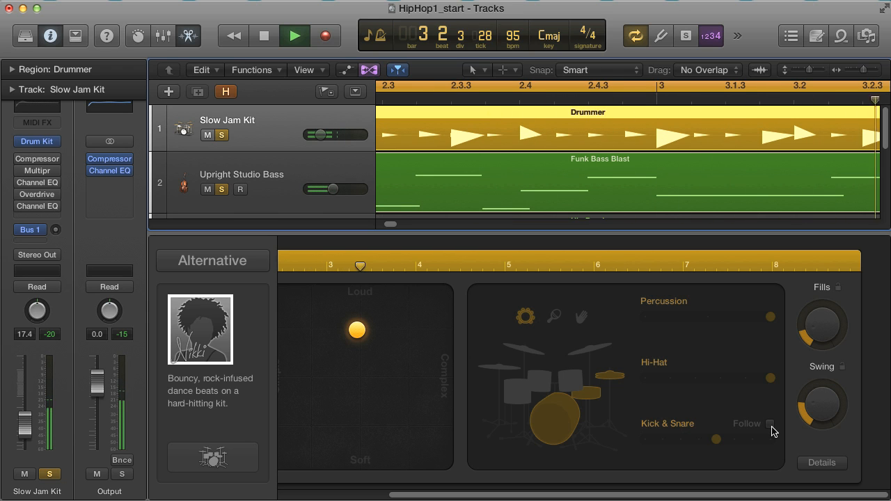
- Uncheck Follow so kick and snare stop tracking the Upright Studio Bass
click(771, 423)
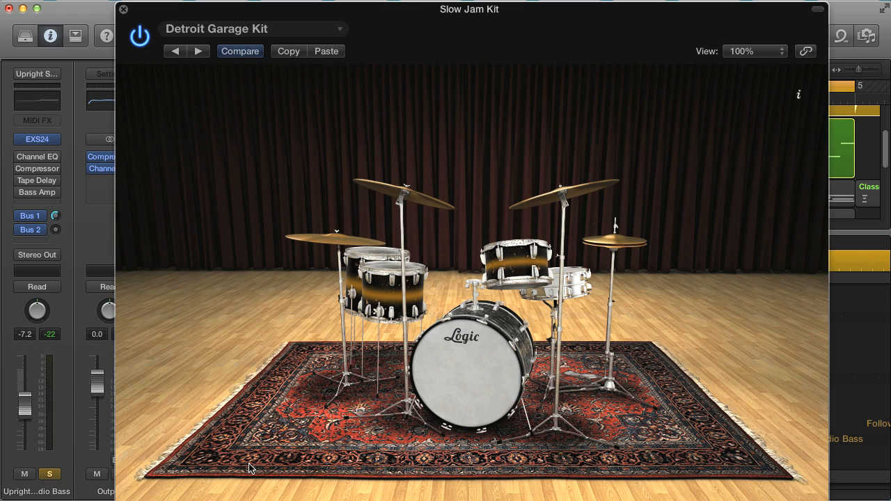
mouse_move(499, 134)
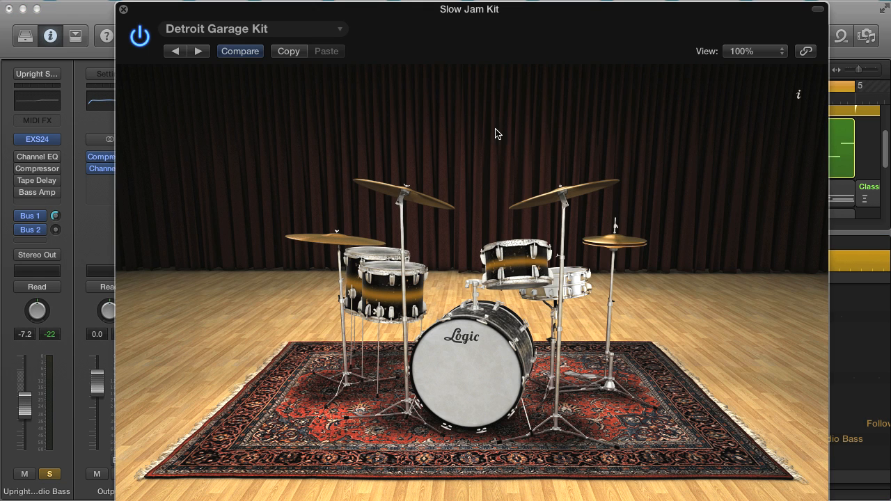
- Switch to the Portland Kit, try the Portland 3 kick, revert to the Portland kick and adjust its dampening
click(253, 28)
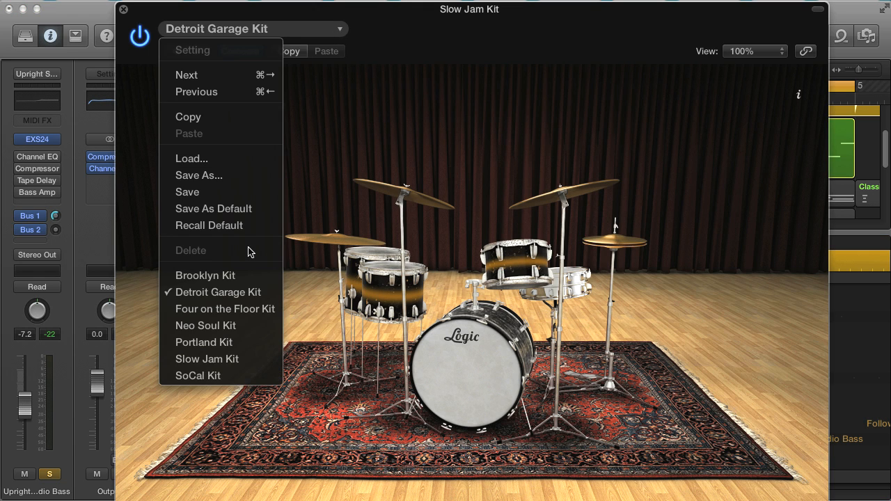
mouse_move(220, 376)
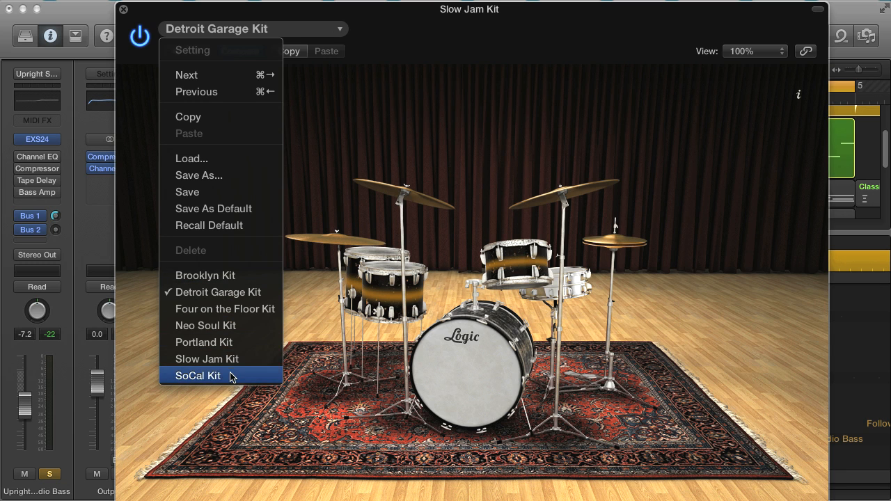
click(203, 343)
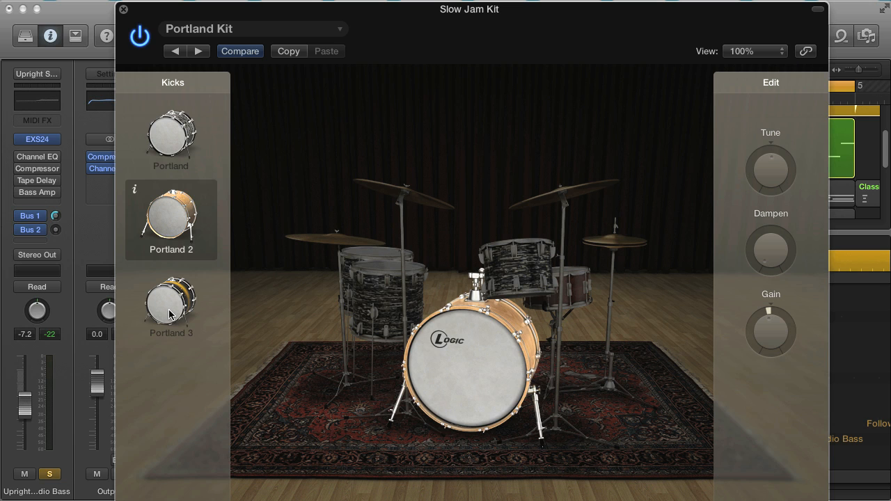
click(170, 304)
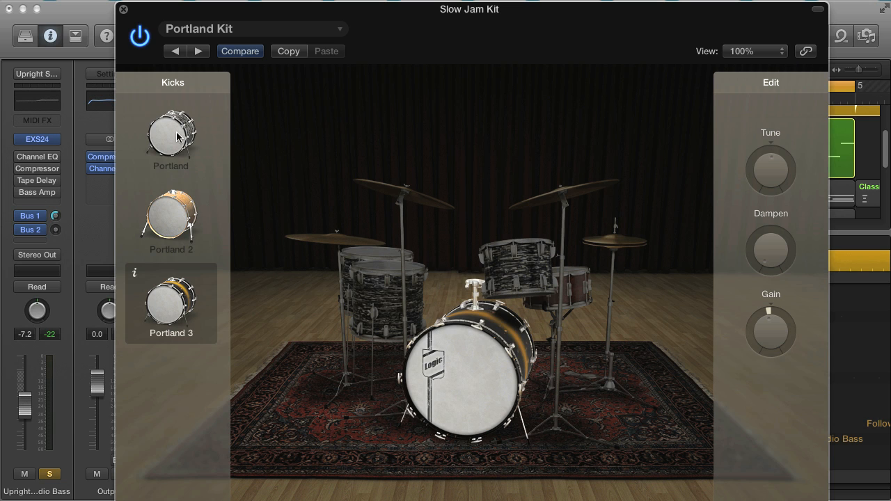
click(170, 136)
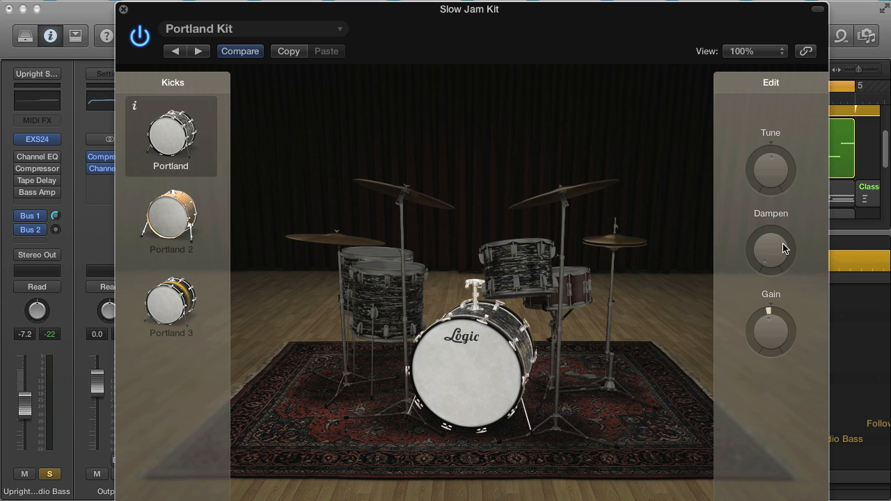
drag(771, 250, 771, 236)
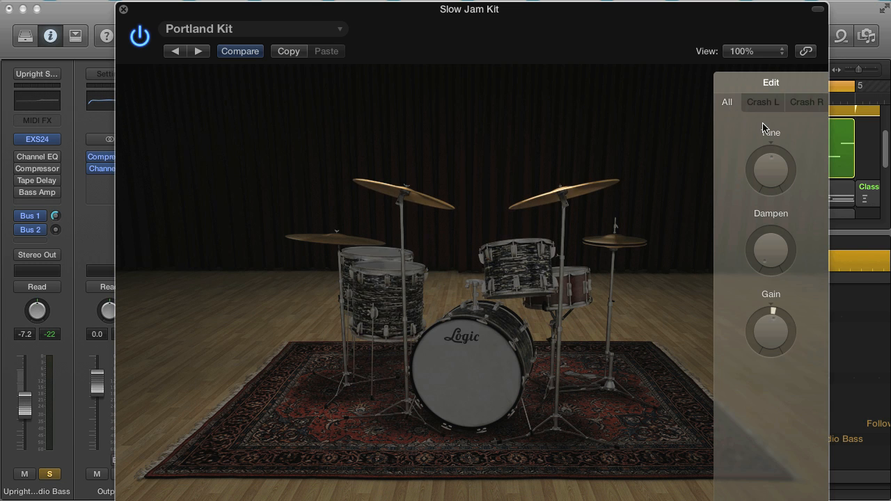
mouse_move(632, 295)
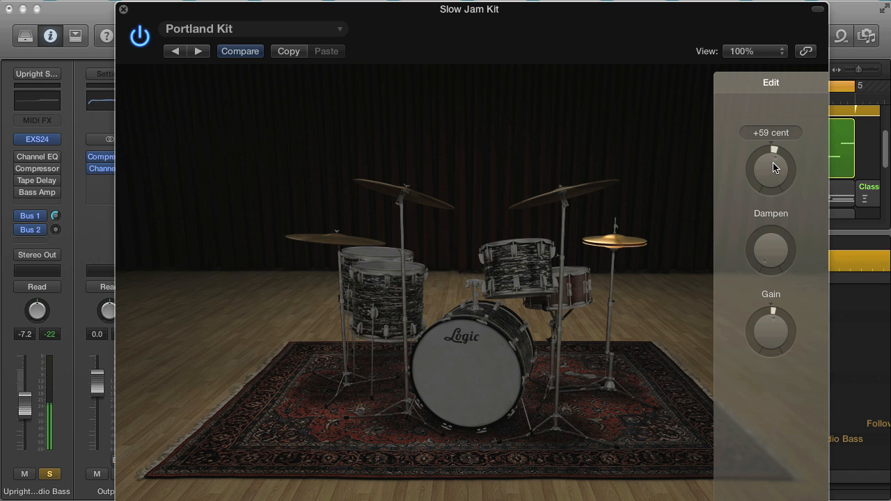
- Tune the cymbal up, settling around +50 cents
drag(771, 153, 779, 150)
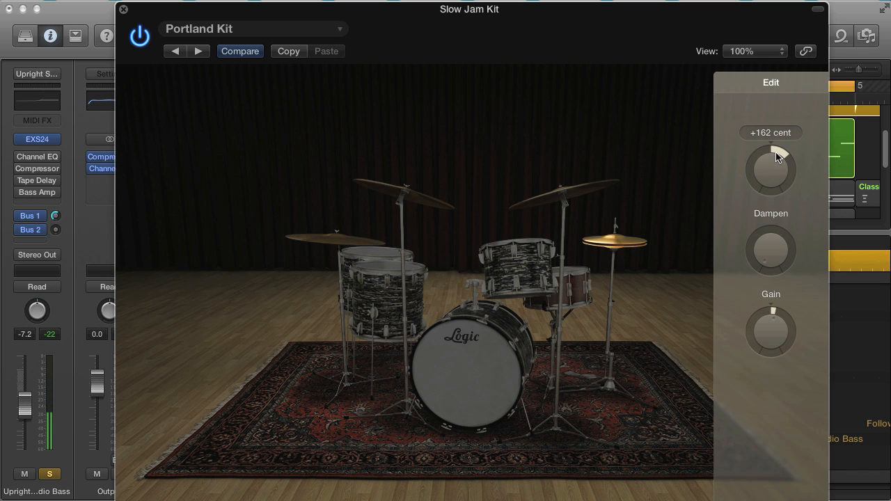
drag(777, 153, 772, 167)
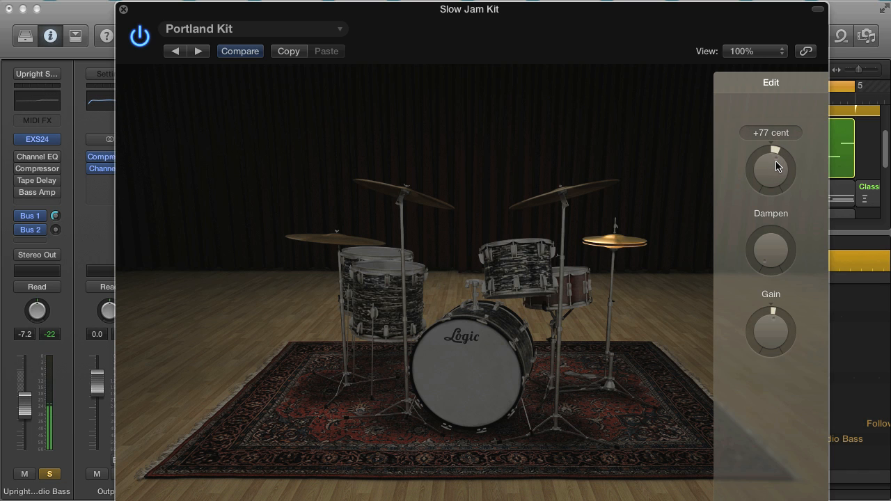
drag(773, 151, 774, 170)
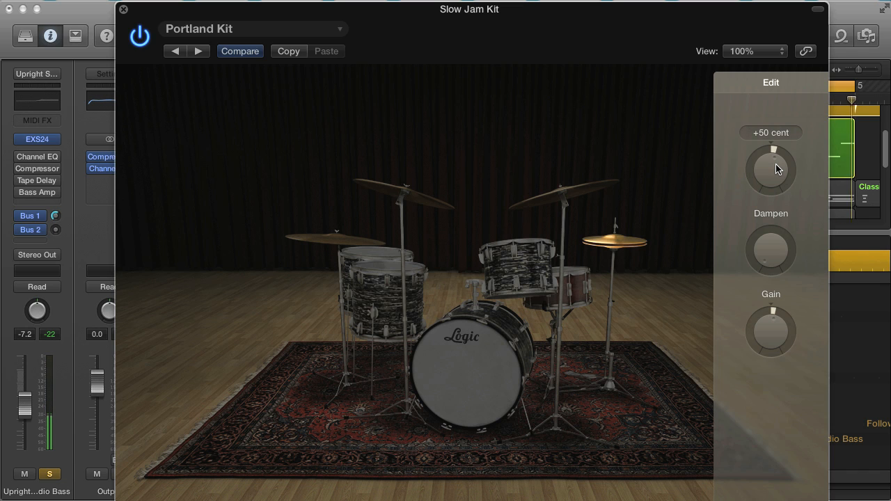
drag(771, 150, 771, 164)
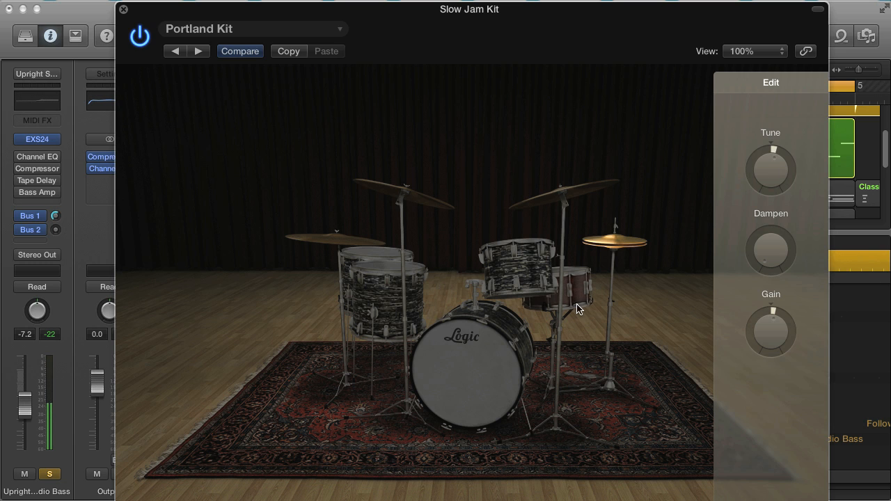
- Tune the snare up to about +97 cents and close the Drum Kit Designer window
click(571, 288)
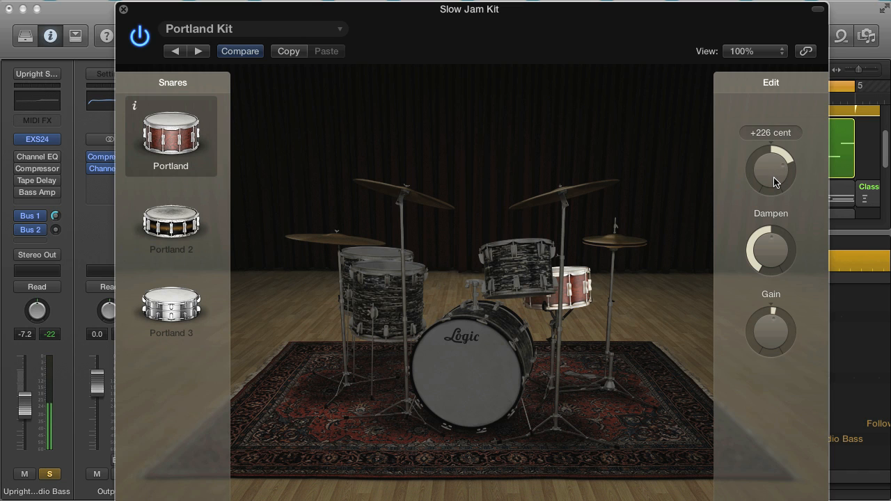
drag(771, 170, 771, 202)
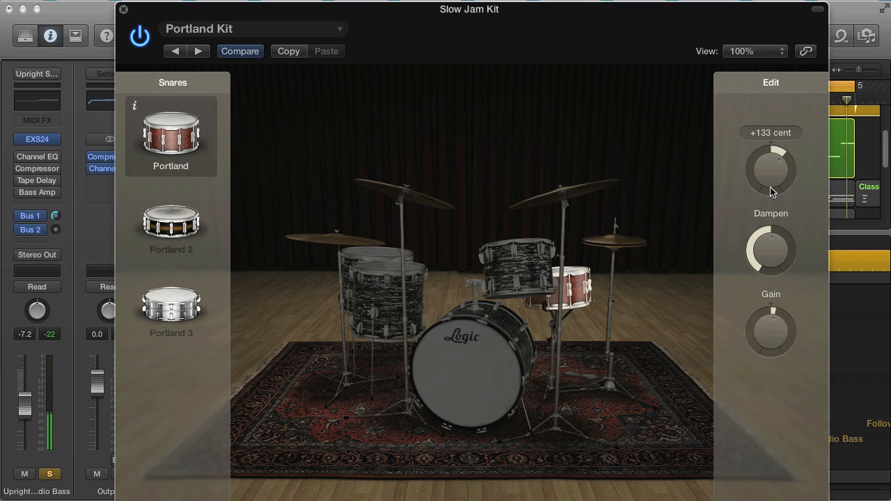
drag(771, 170, 771, 188)
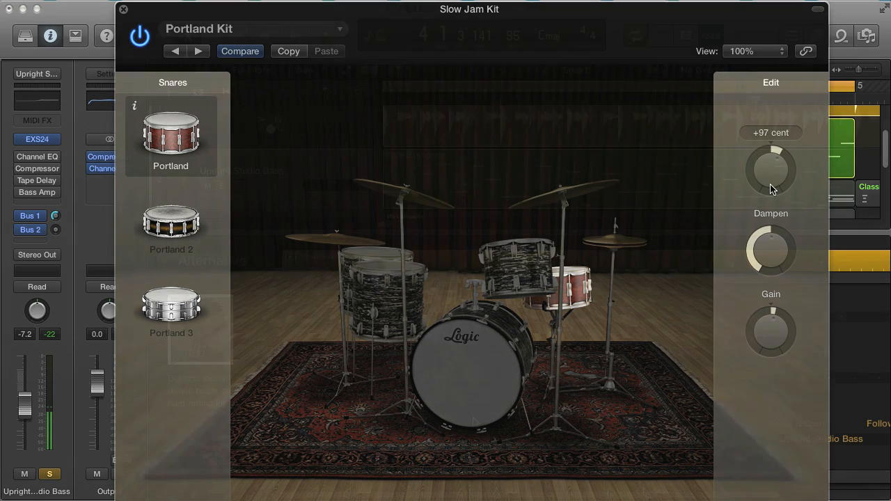
click(124, 8)
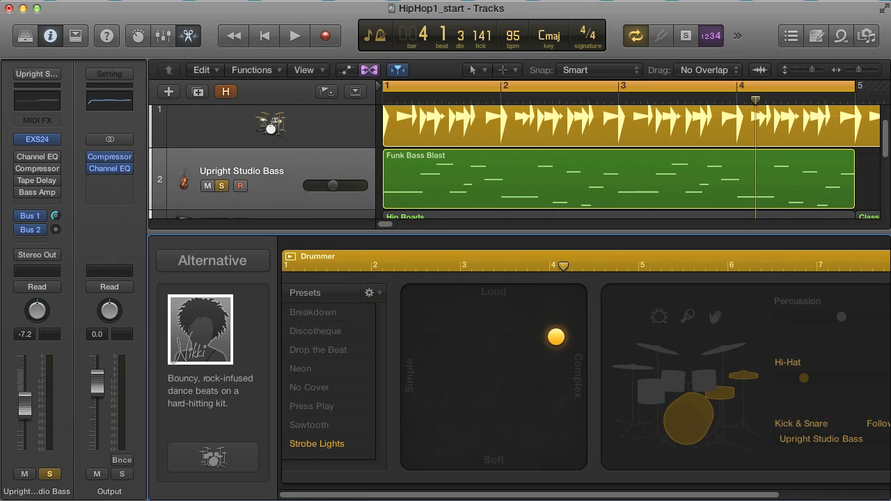
mouse_move(470, 407)
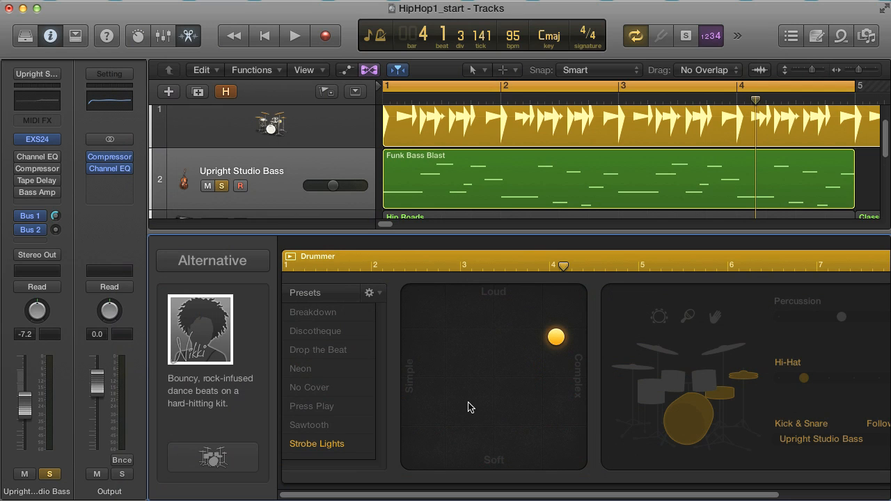
mouse_move(270, 442)
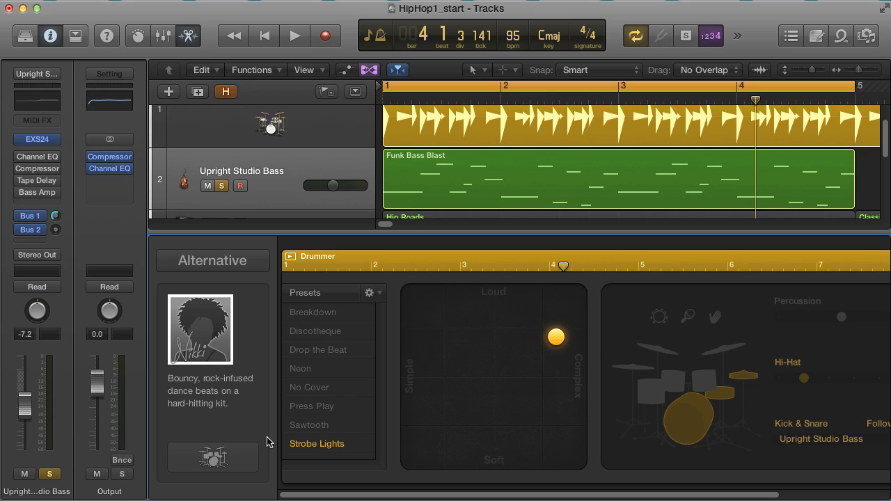
mouse_move(256, 348)
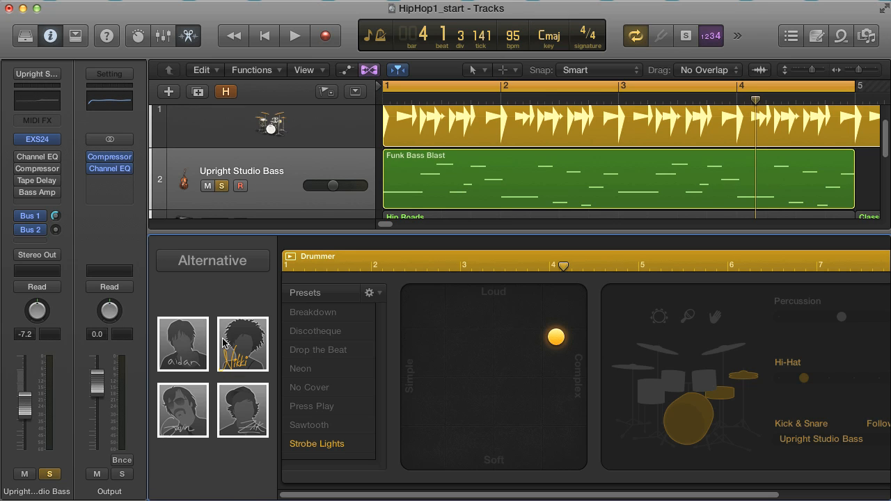
- Change to the restrained indie-rock drummer and confirm the swap
click(242, 342)
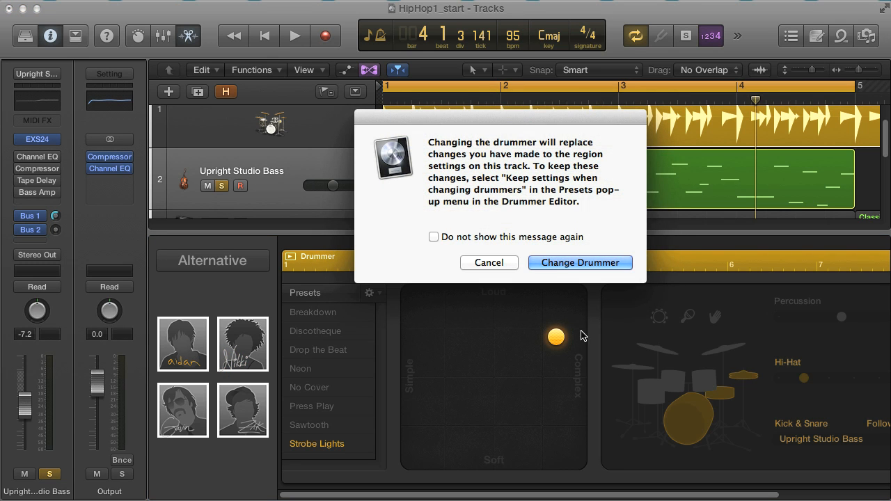
click(579, 261)
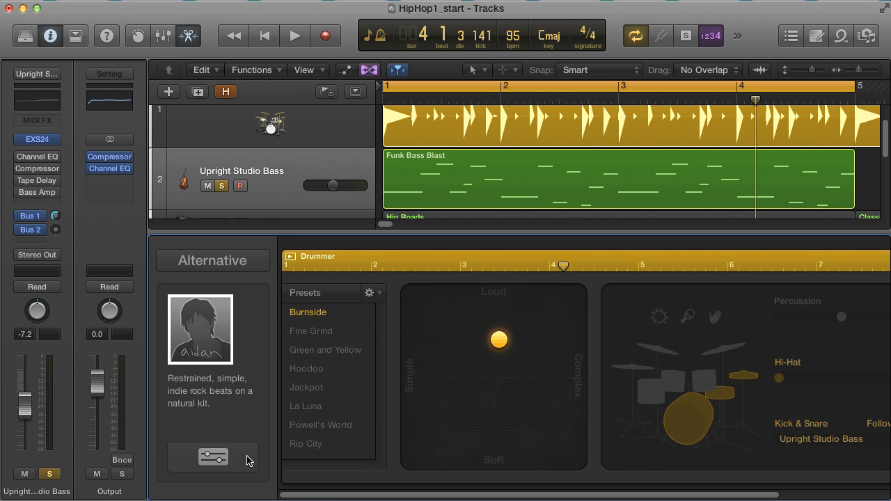
click(213, 456)
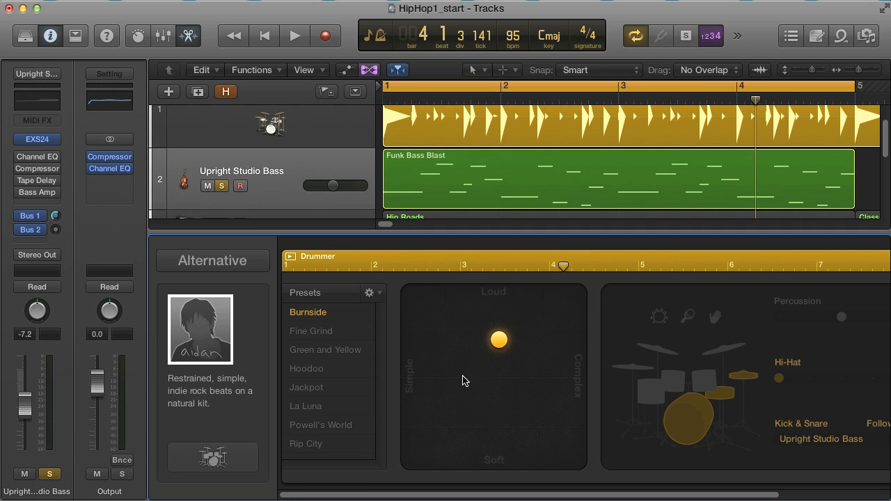
- Audition the groove and return to the bouncy dance-rock drummer on Strobe Lights
click(295, 36)
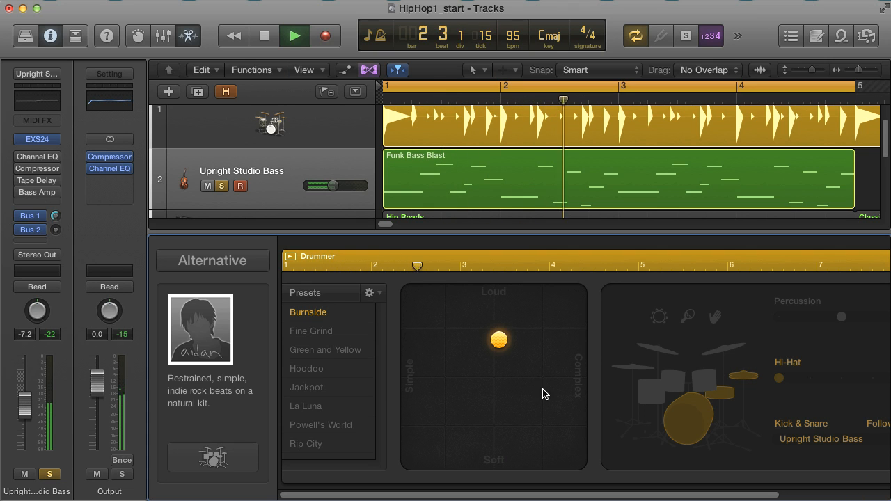
click(293, 36)
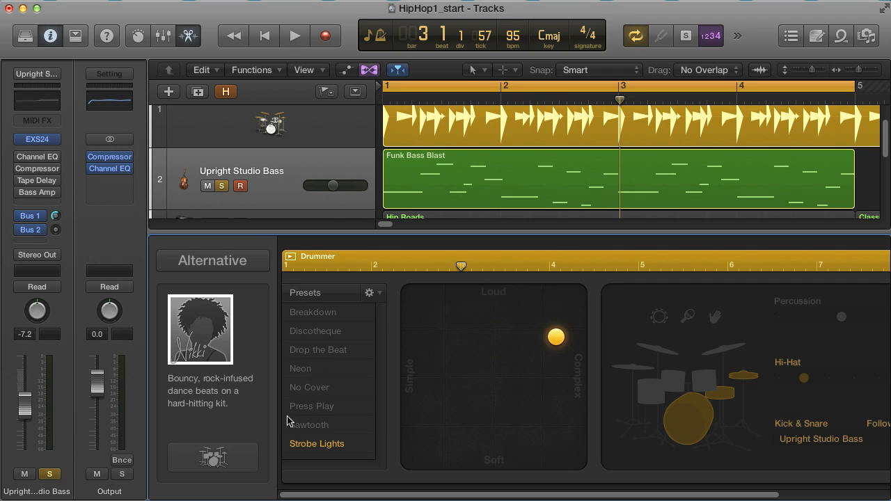
mouse_move(499, 415)
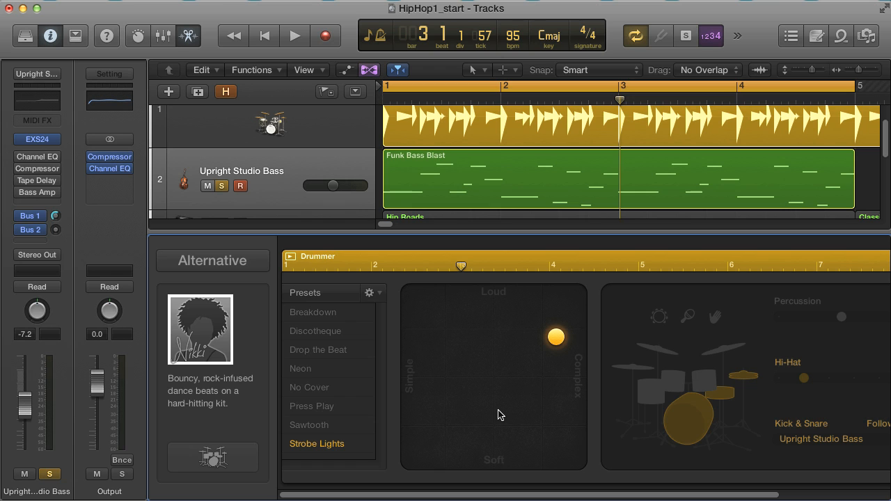
click(293, 36)
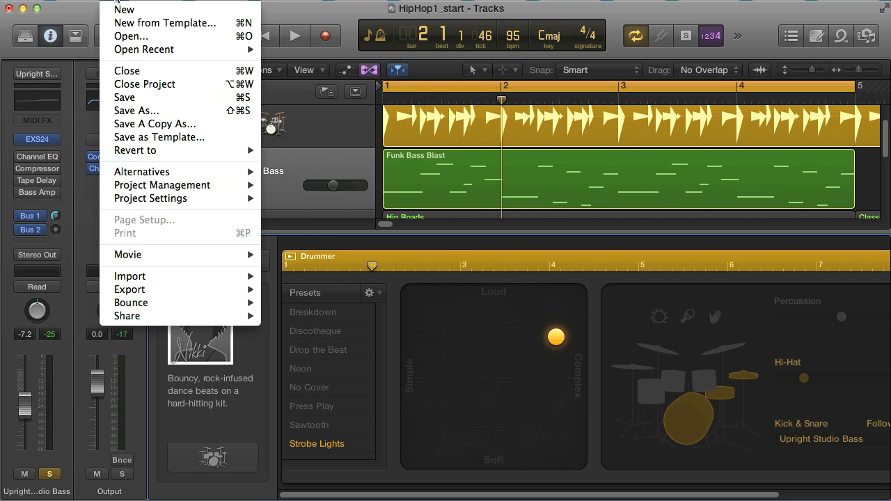
mouse_move(135, 151)
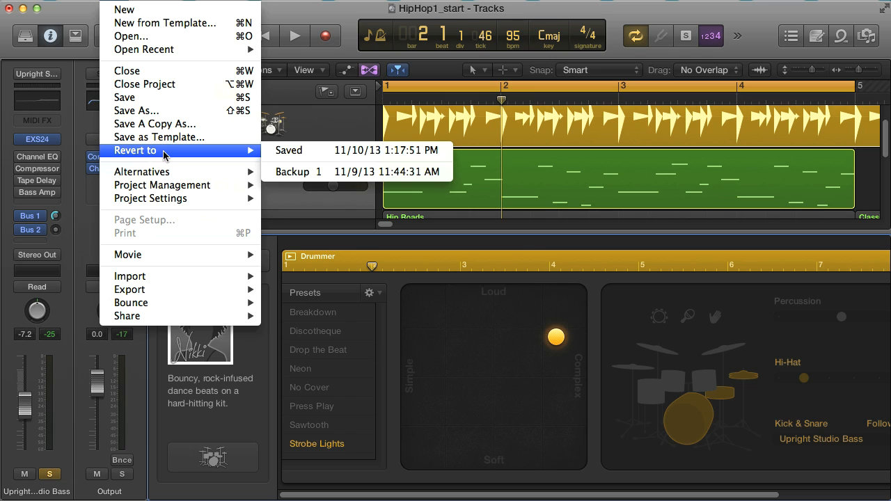
mouse_move(306, 150)
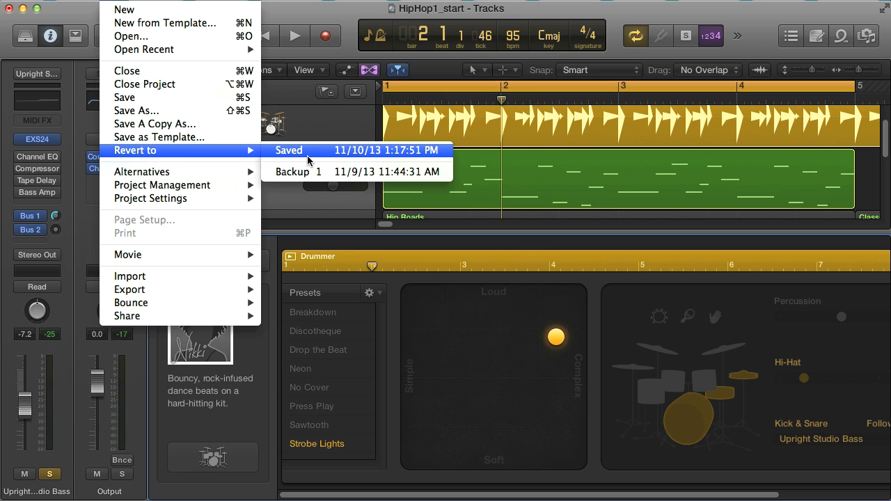
mouse_move(208, 150)
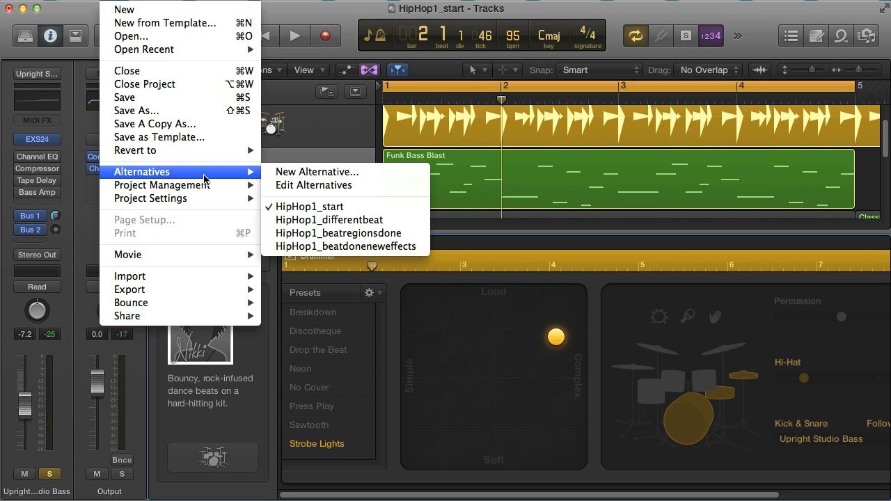
mouse_move(369, 175)
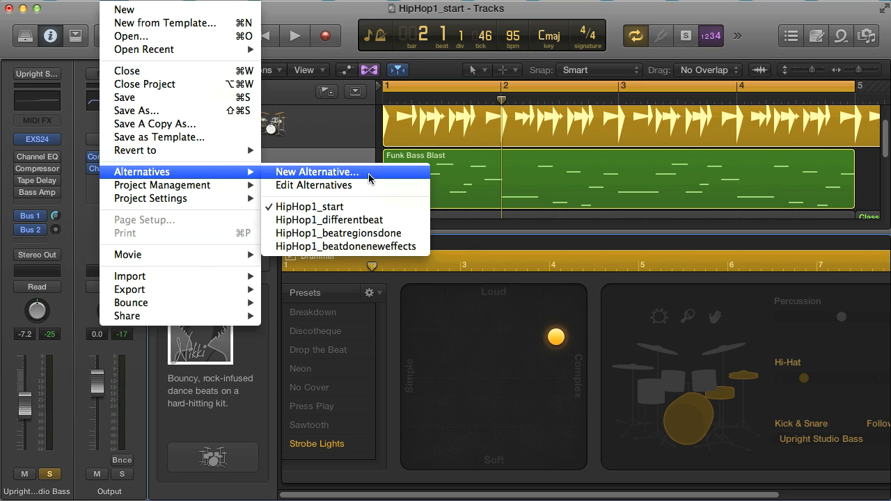
mouse_move(378, 178)
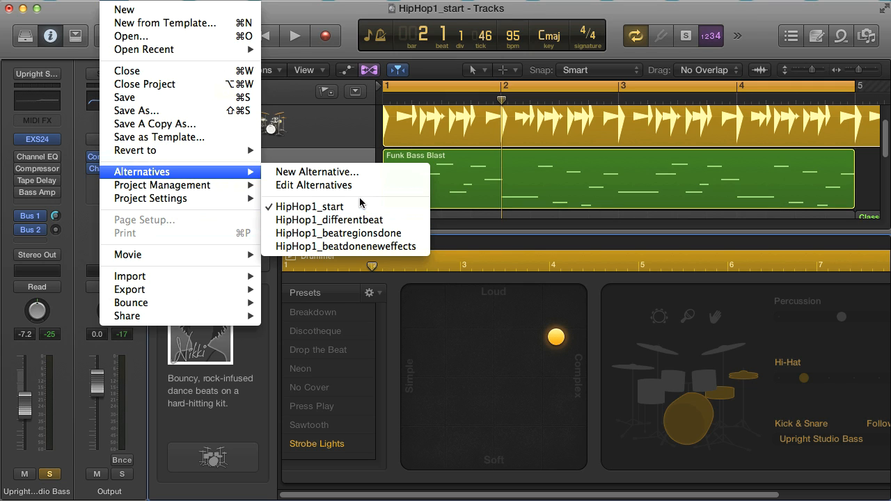
mouse_move(331, 185)
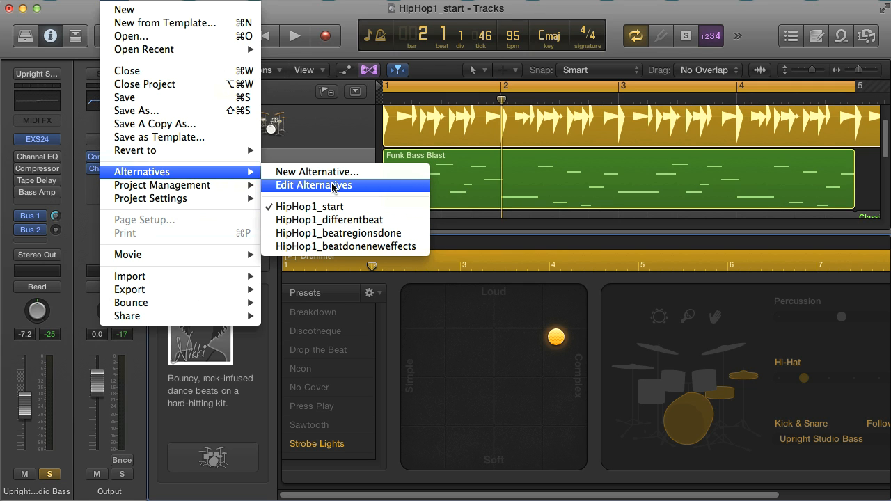
- Review the Edit Alternatives list of HipHop1 alternatives and their save dates
click(314, 183)
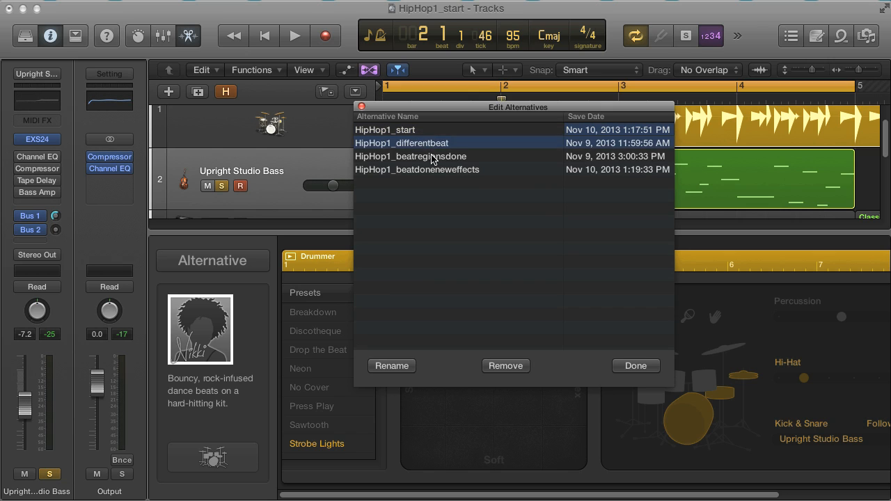
click(384, 129)
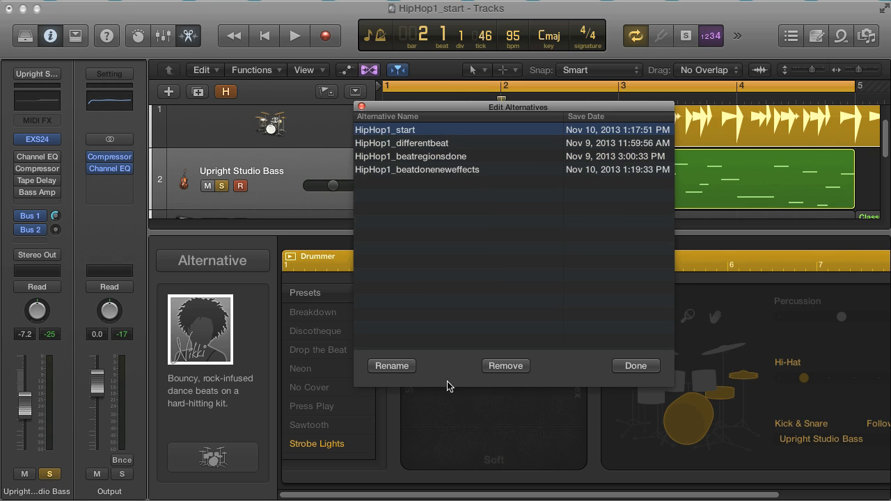
mouse_move(362, 109)
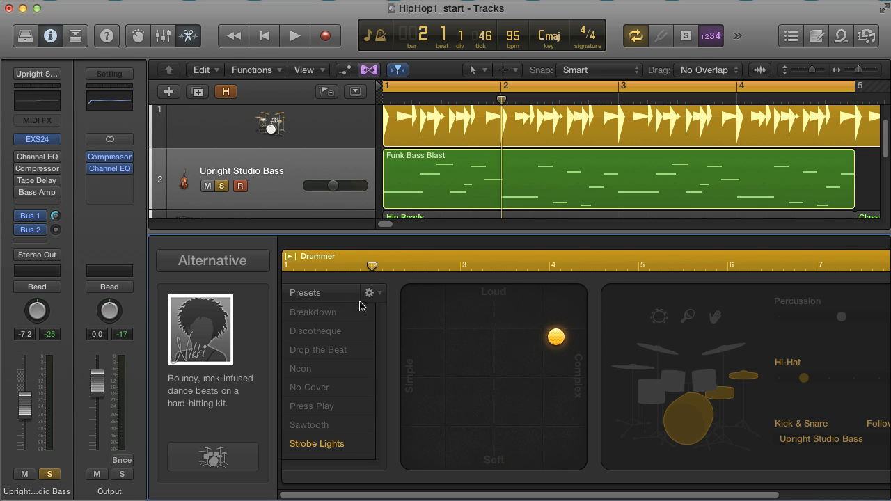
- Enable Keep settings when changing drummers, choose the gritty indie-rock drummer and refresh the region
click(369, 292)
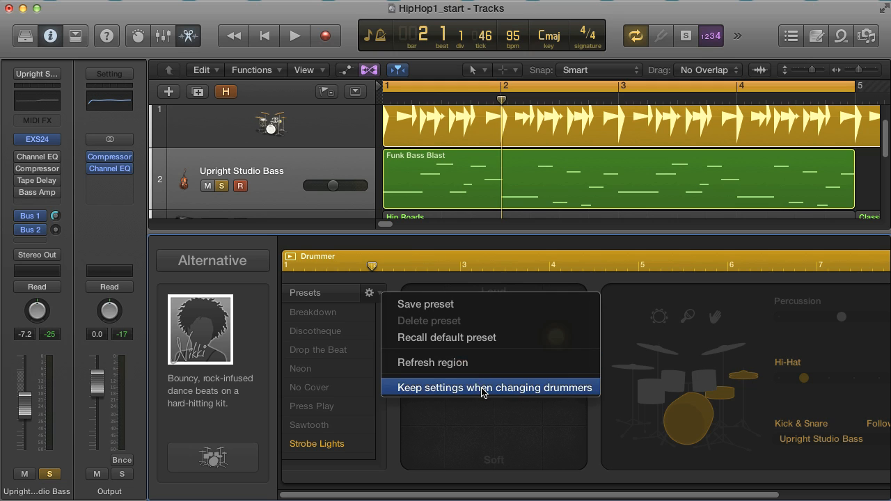
click(493, 387)
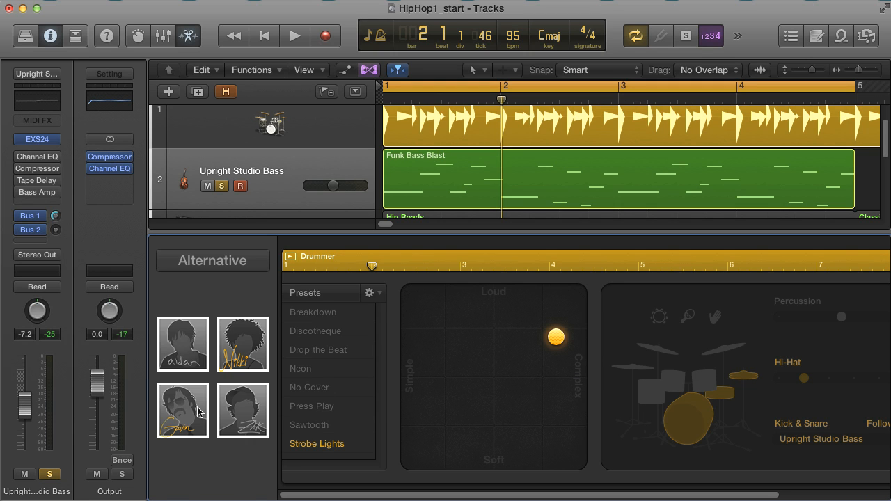
click(182, 409)
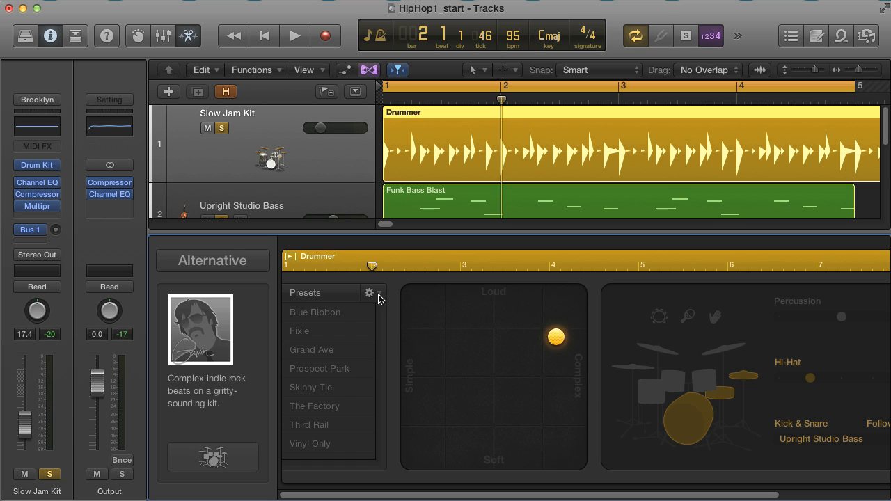
click(369, 292)
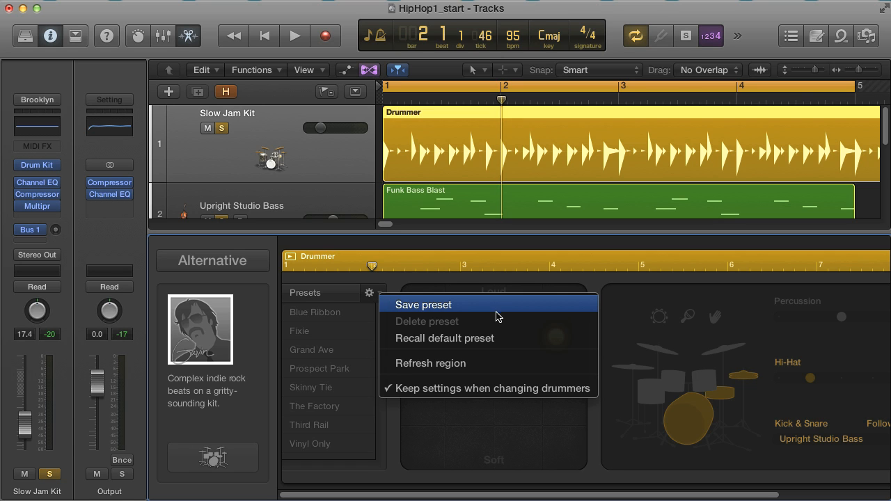
mouse_move(512, 364)
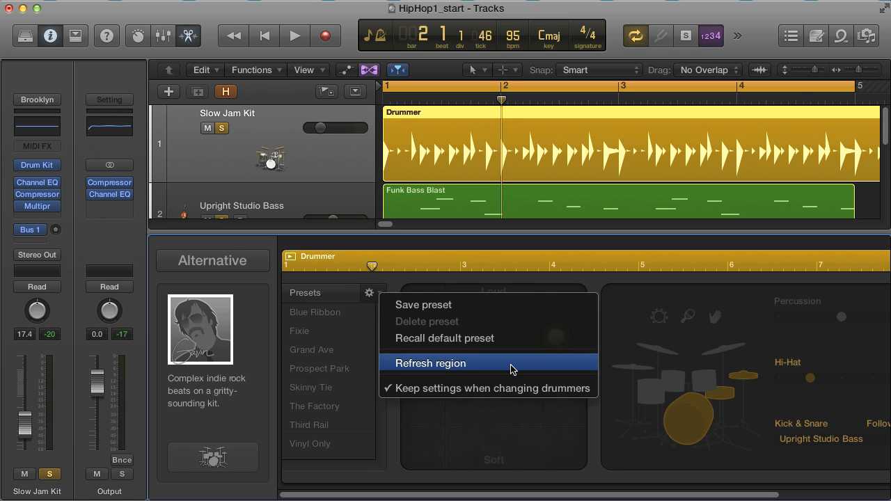
click(432, 362)
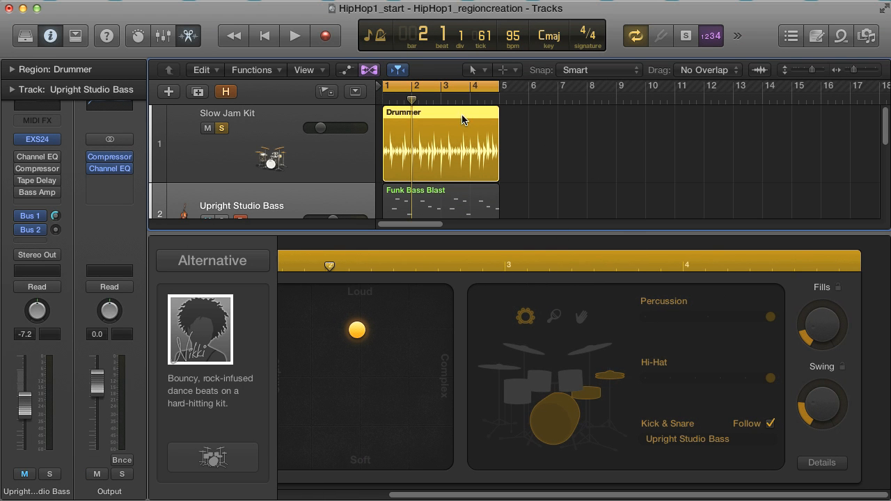
mouse_move(554, 180)
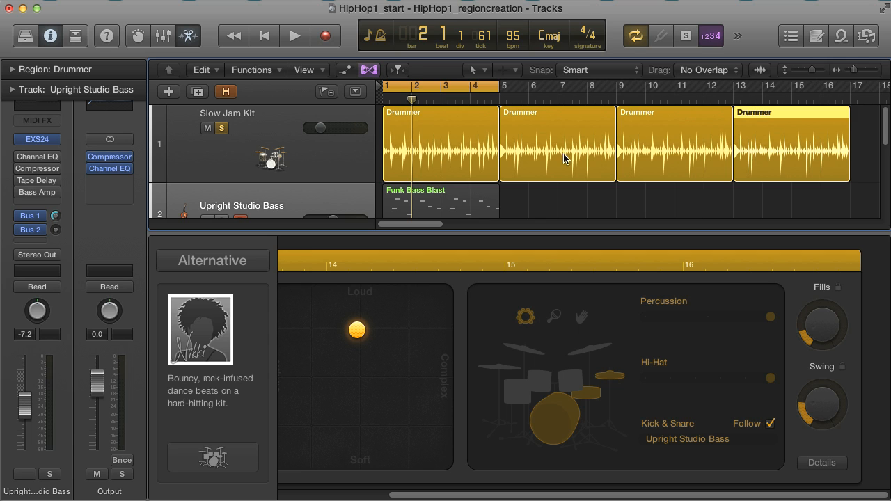
- Create consecutive four-bar Drummer regions at bars 1, 5, 9 and 13 and play the arrangement back
drag(496, 86, 618, 87)
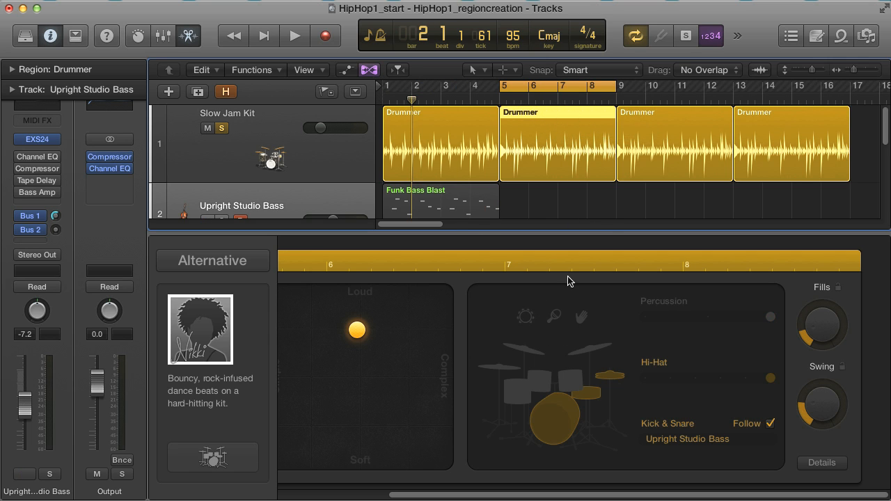
click(293, 36)
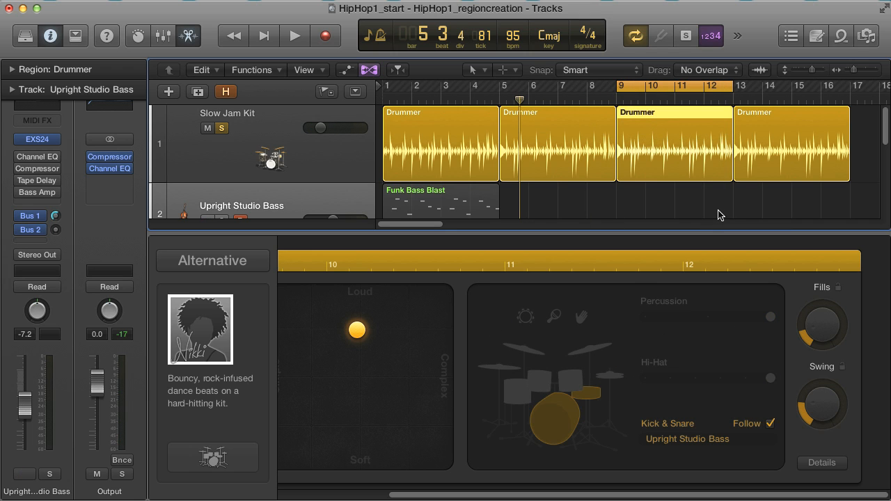
click(293, 36)
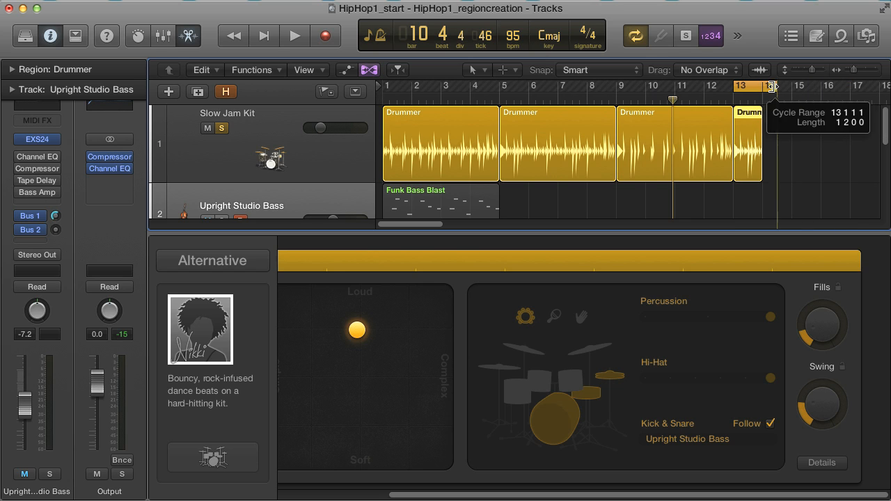
click(293, 36)
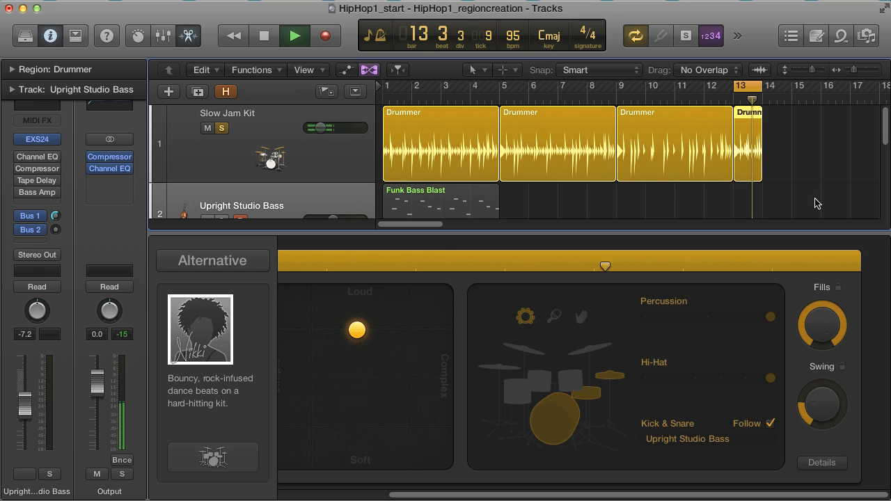
click(295, 36)
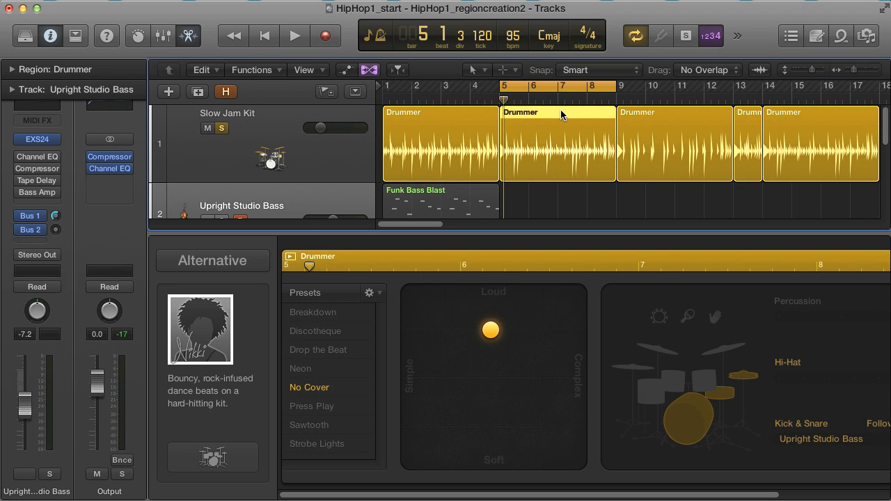
mouse_move(556, 132)
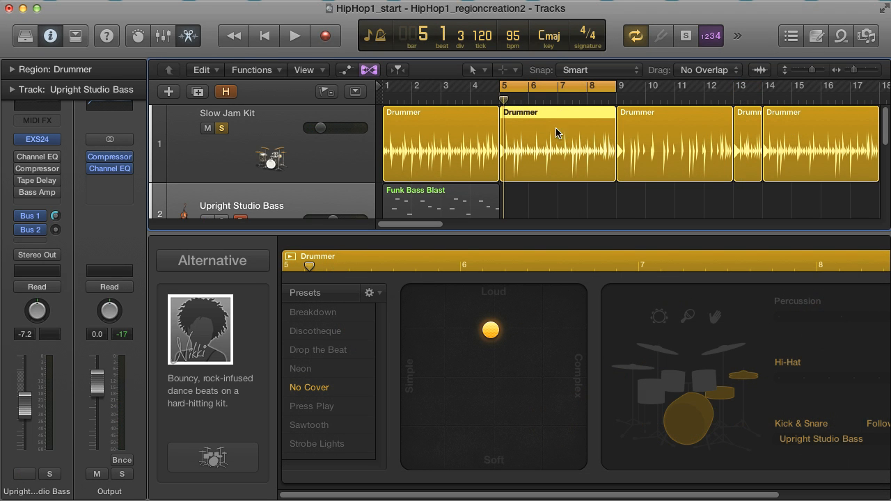
- Convert the second Drummer region to a MIDI region and select the lone high note near C3
right_click(556, 133)
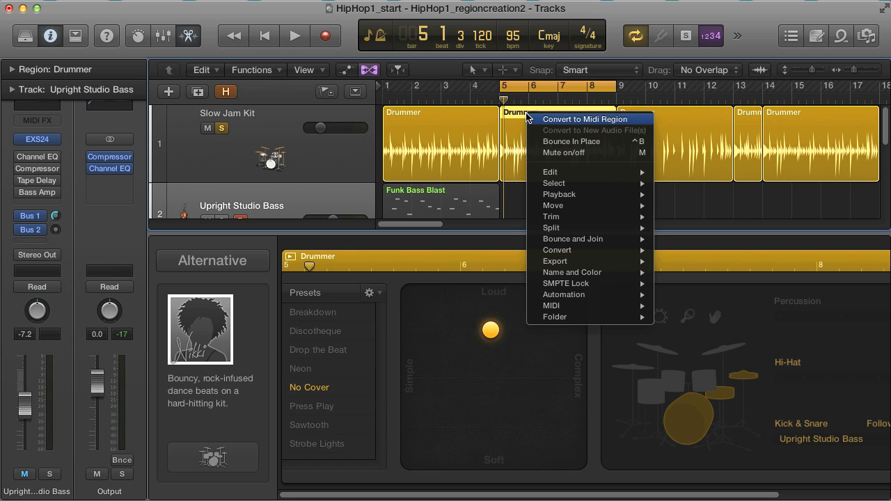
click(584, 119)
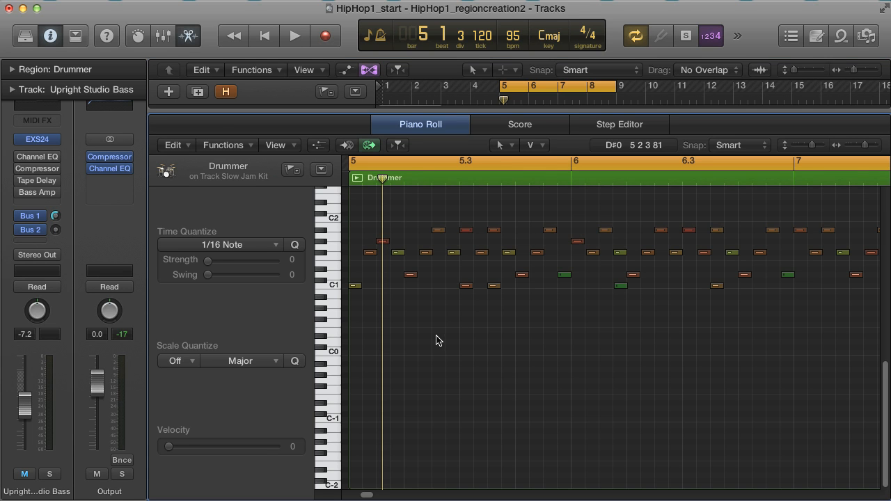
click(294, 36)
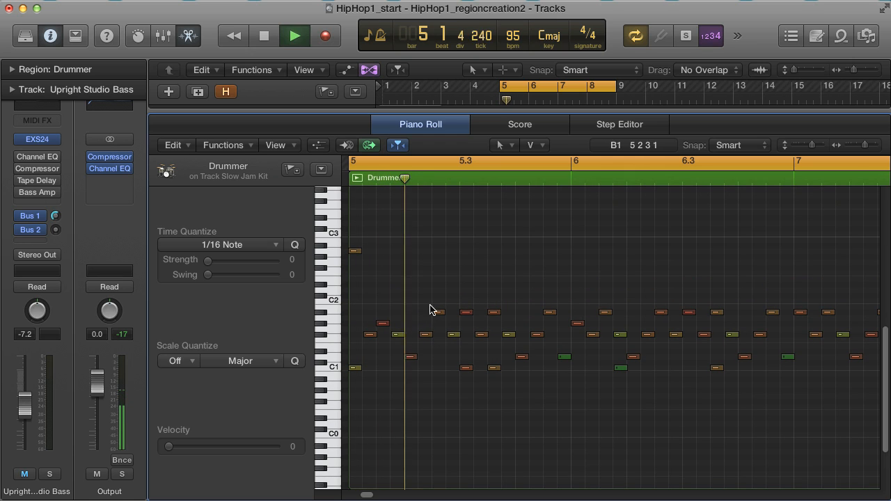
click(294, 36)
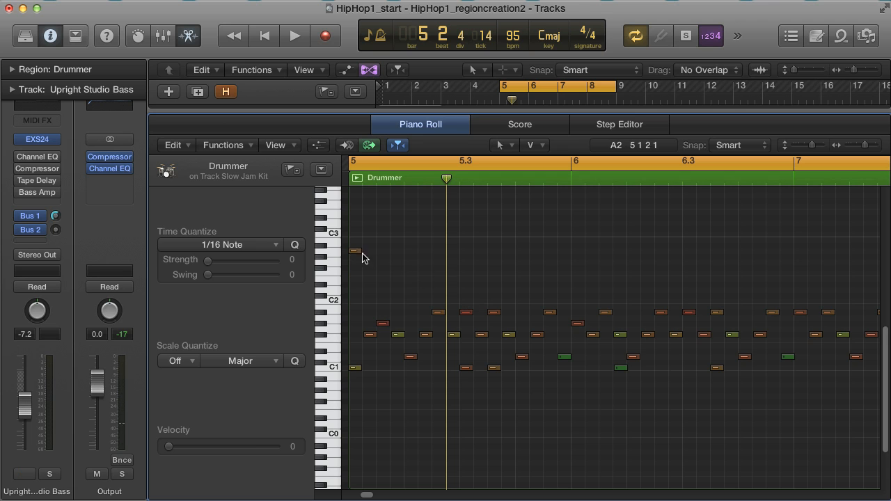
click(354, 251)
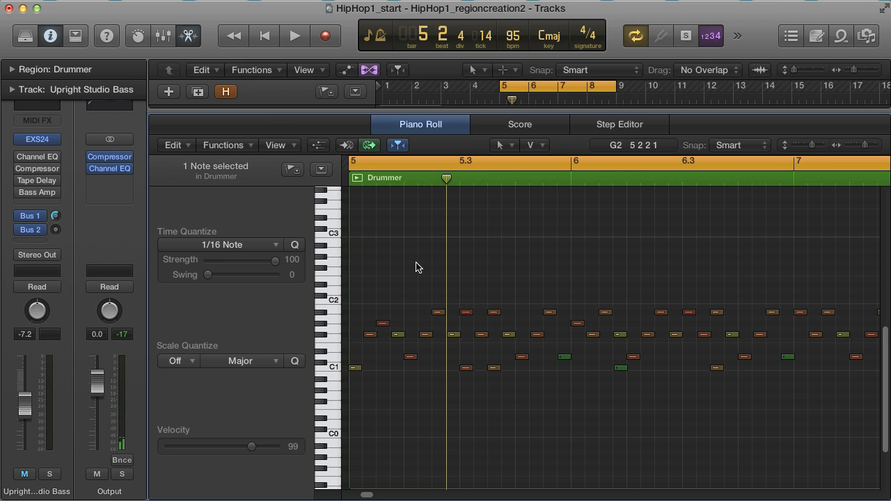
- Loop playback around bar 6 and move its low drum note down to C1
click(294, 36)
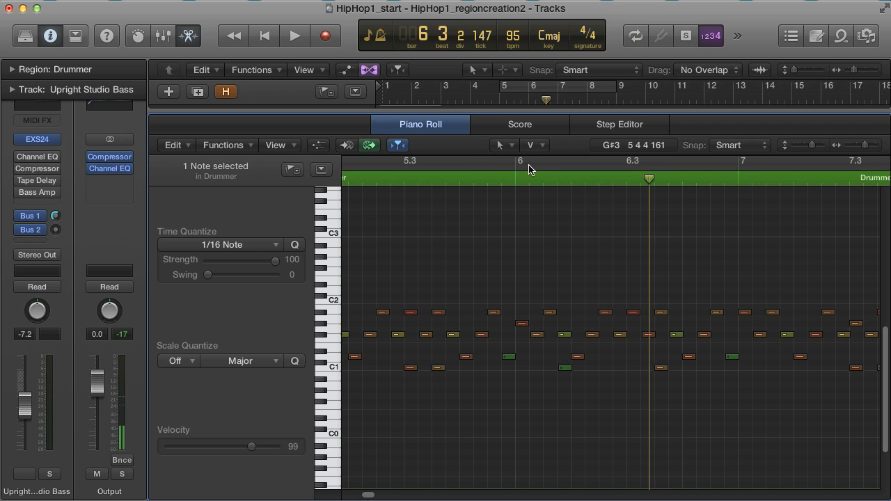
click(293, 37)
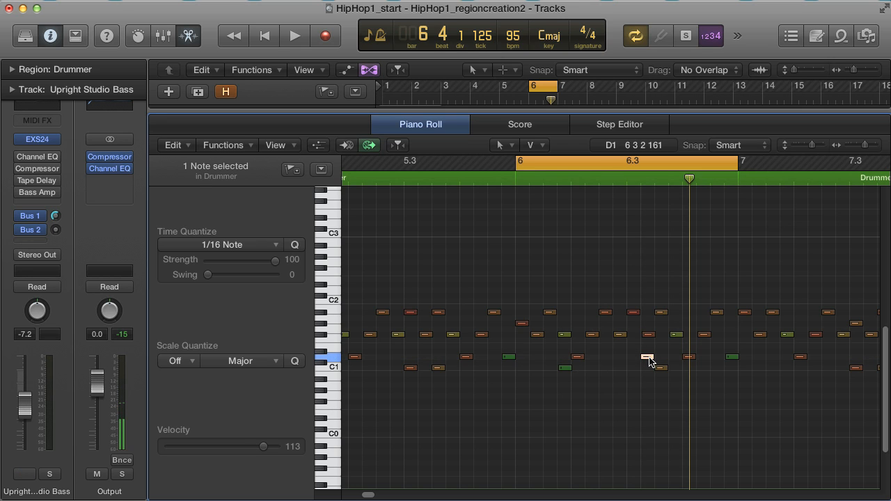
click(294, 36)
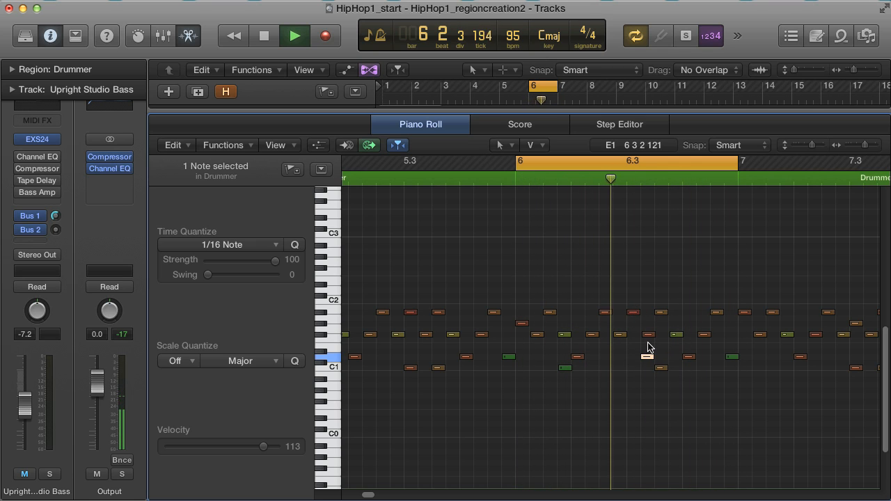
click(295, 36)
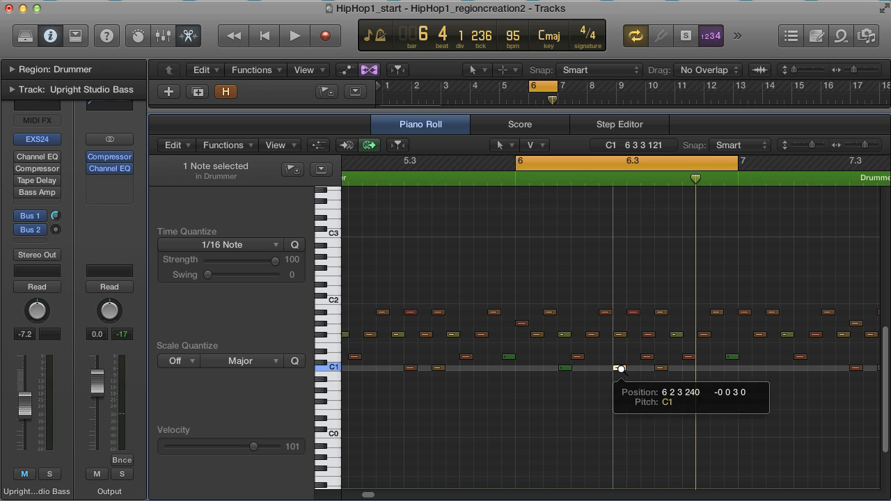
click(294, 36)
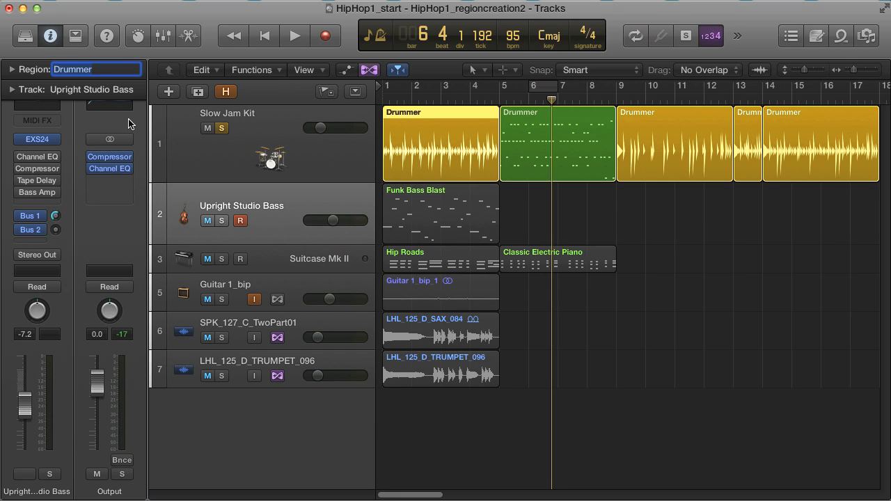
- Rename the converted MIDI drum region 'Full Groov'
text(Full Groov)
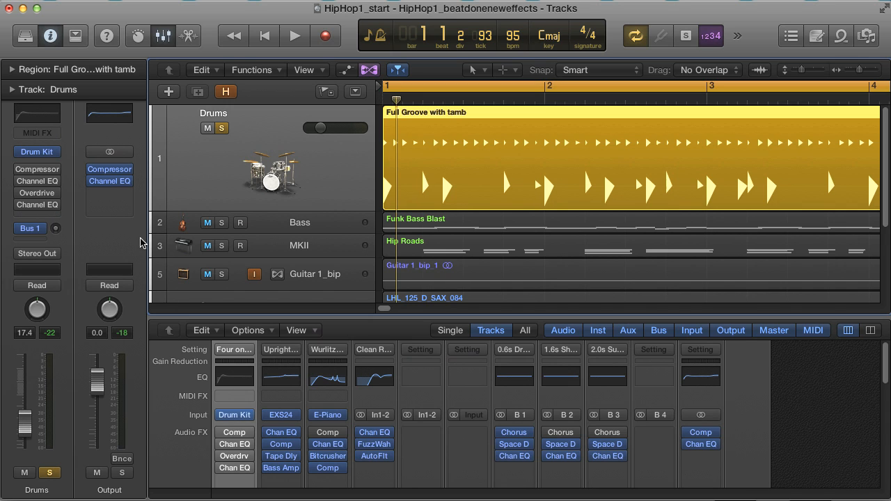
mouse_move(430, 120)
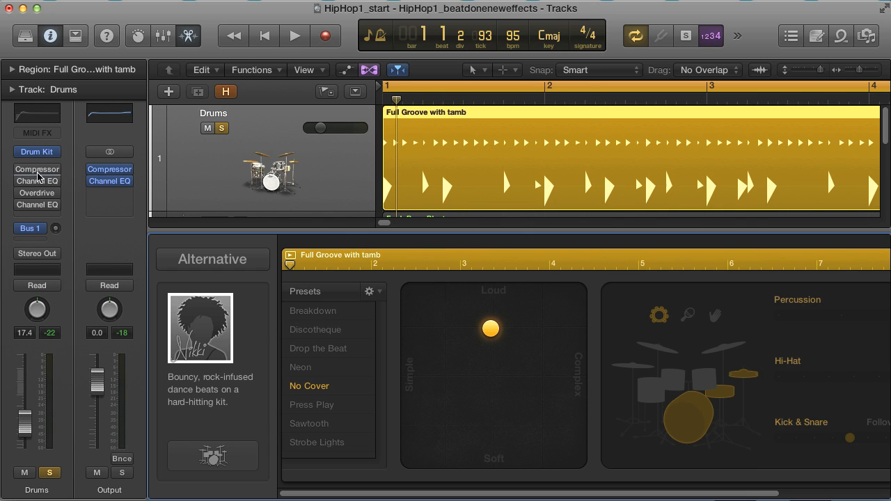
- Open the Drums channel's Compressor on its VCA Vocal setting, then its Channel EQ
click(36, 170)
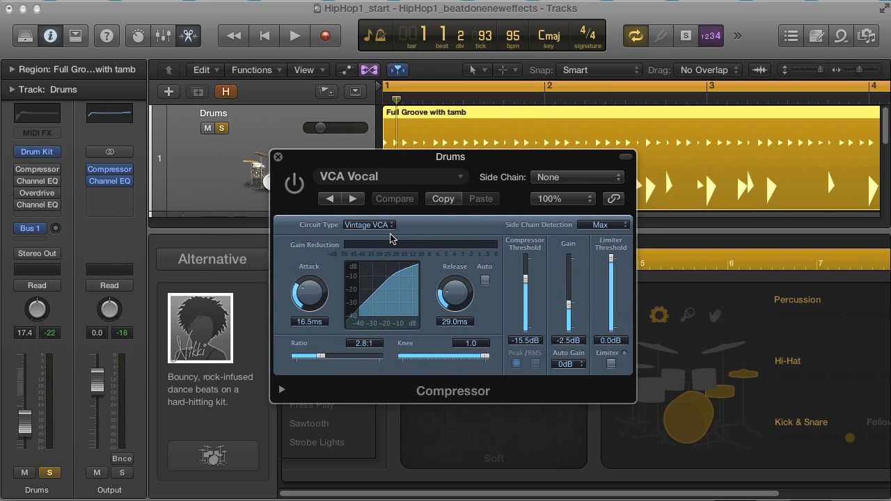
click(294, 36)
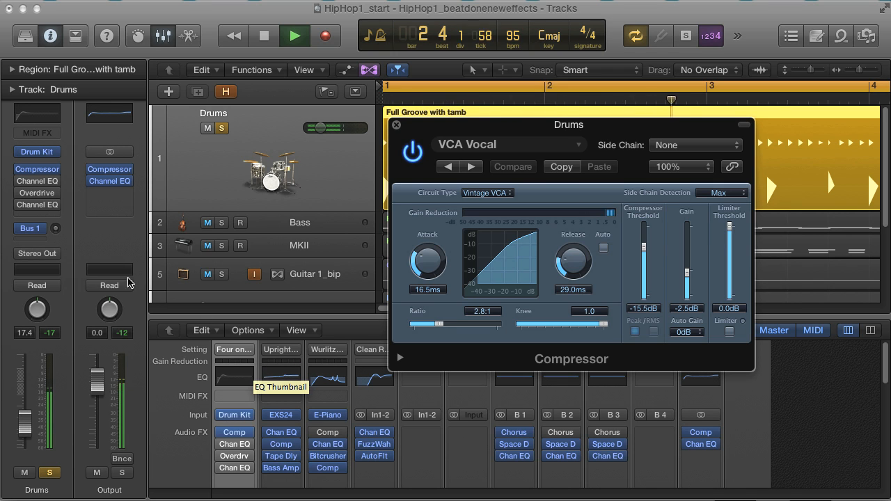
click(109, 181)
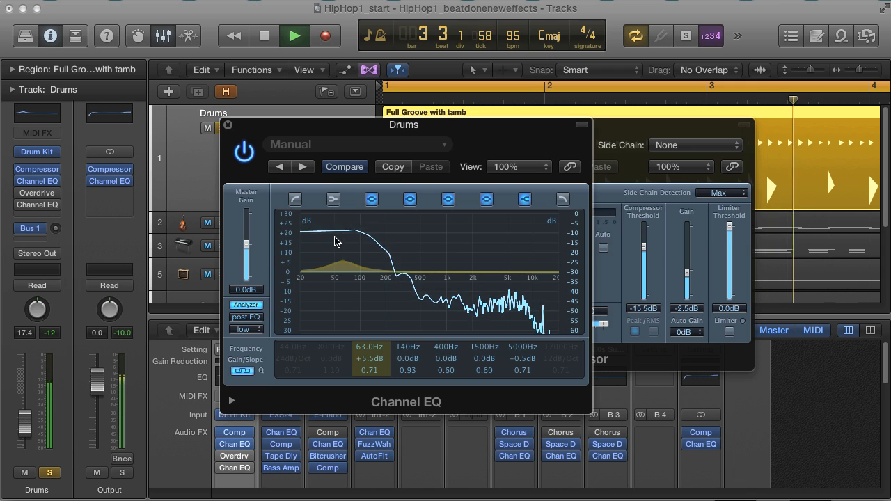
- Load User Default EQ and enable the low (74 Hz +3 dB) and mid (1180 Hz +2 dB) bands
click(295, 199)
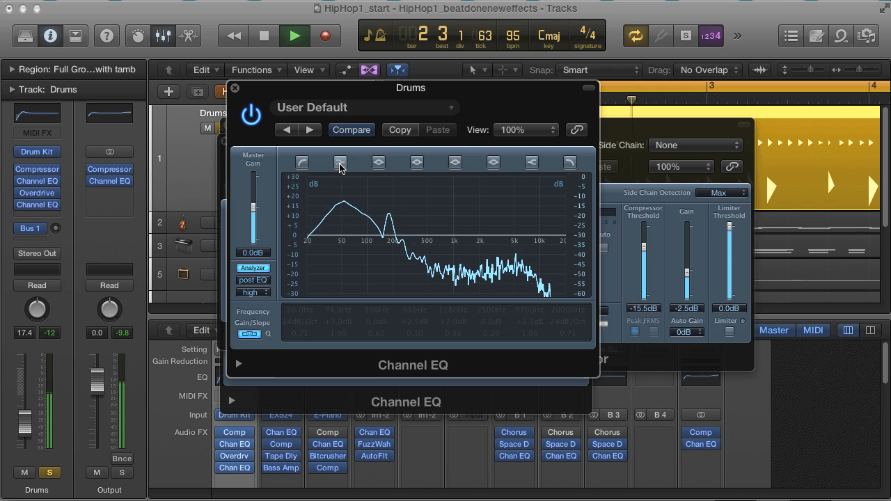
click(340, 162)
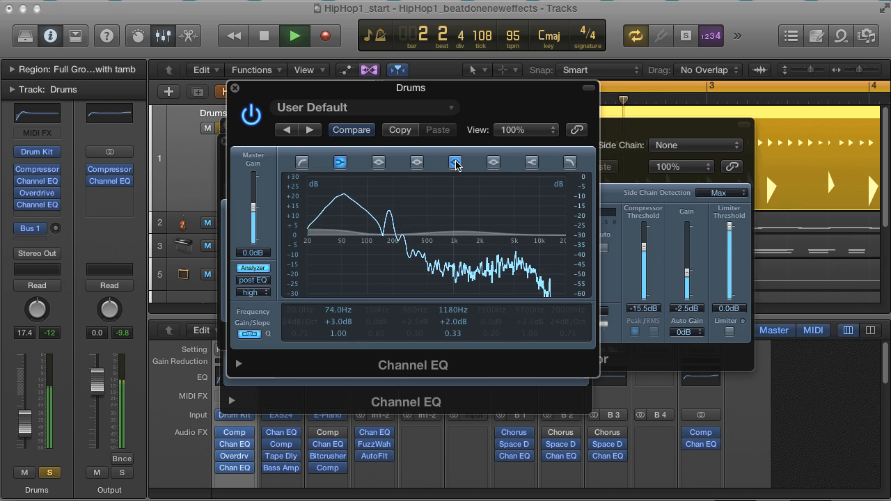
click(454, 162)
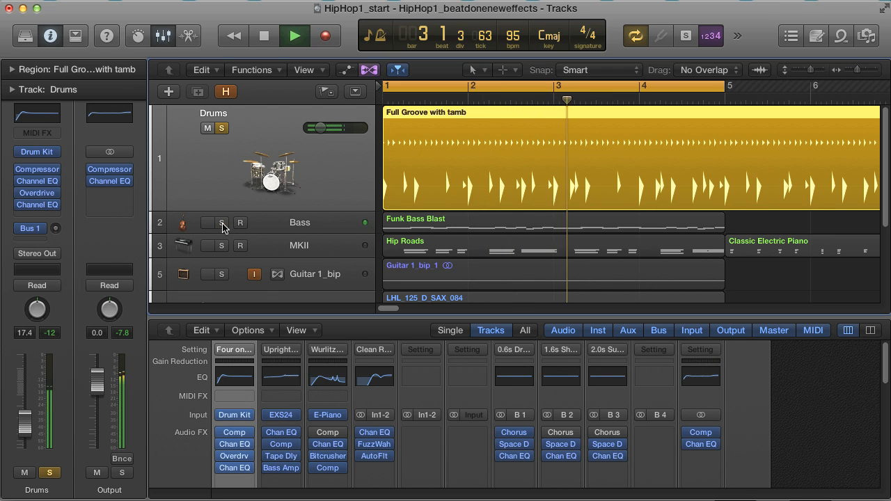
click(293, 36)
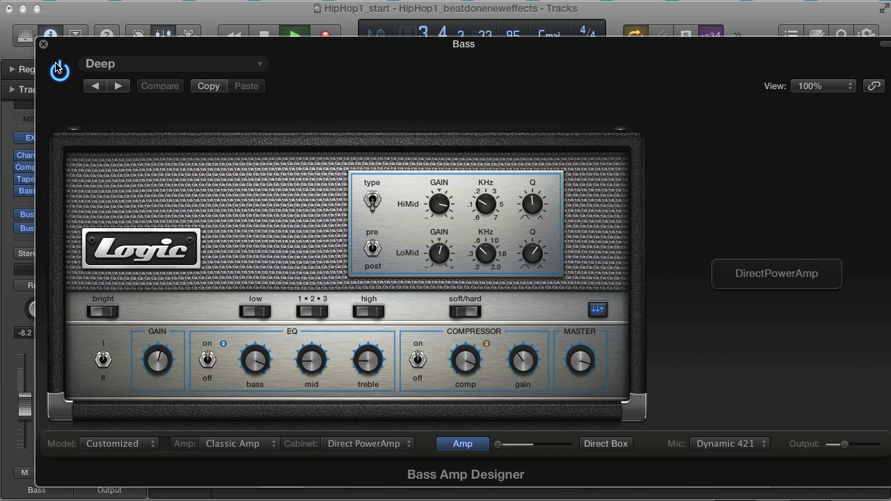
click(43, 43)
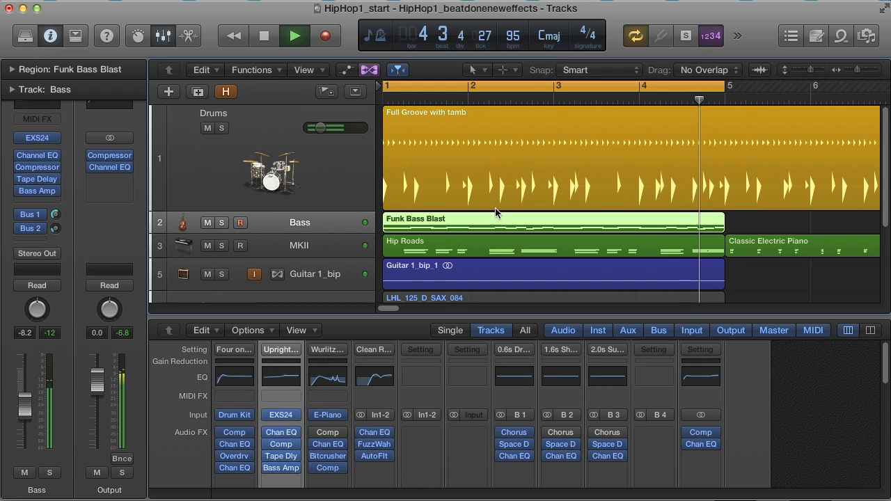